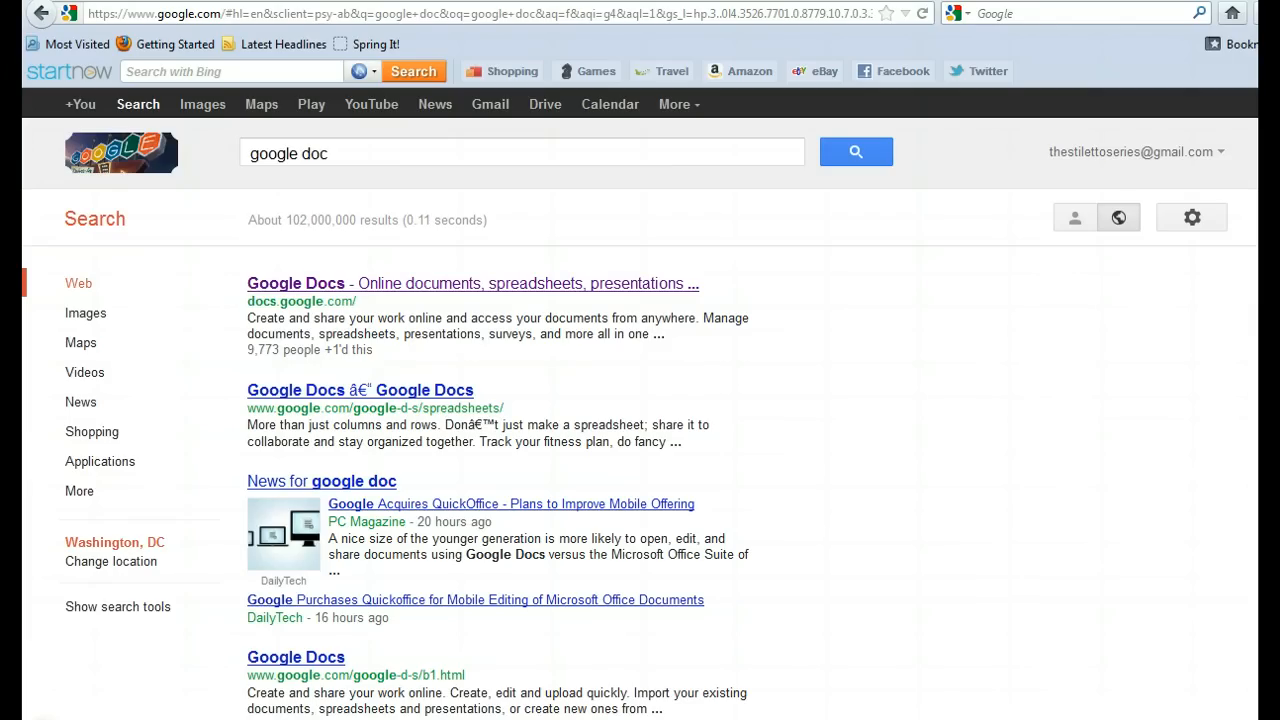
mouse_move(430, 340)
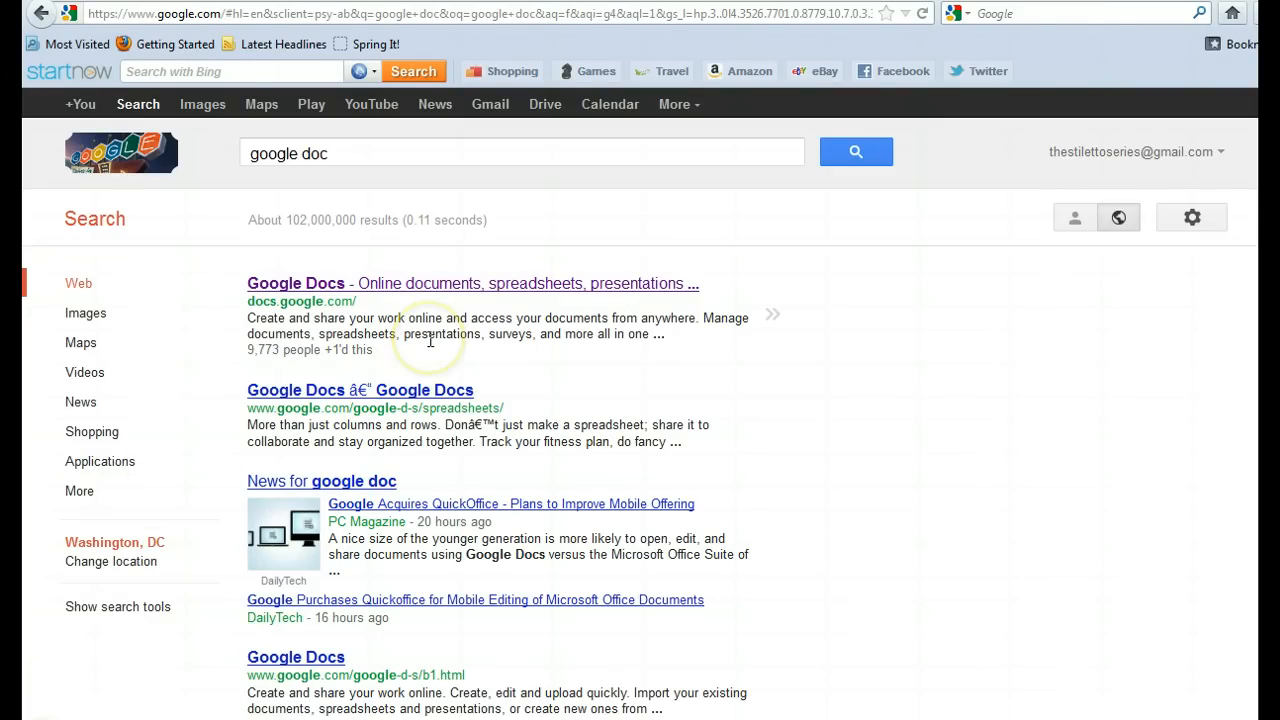
mouse_move(432, 298)
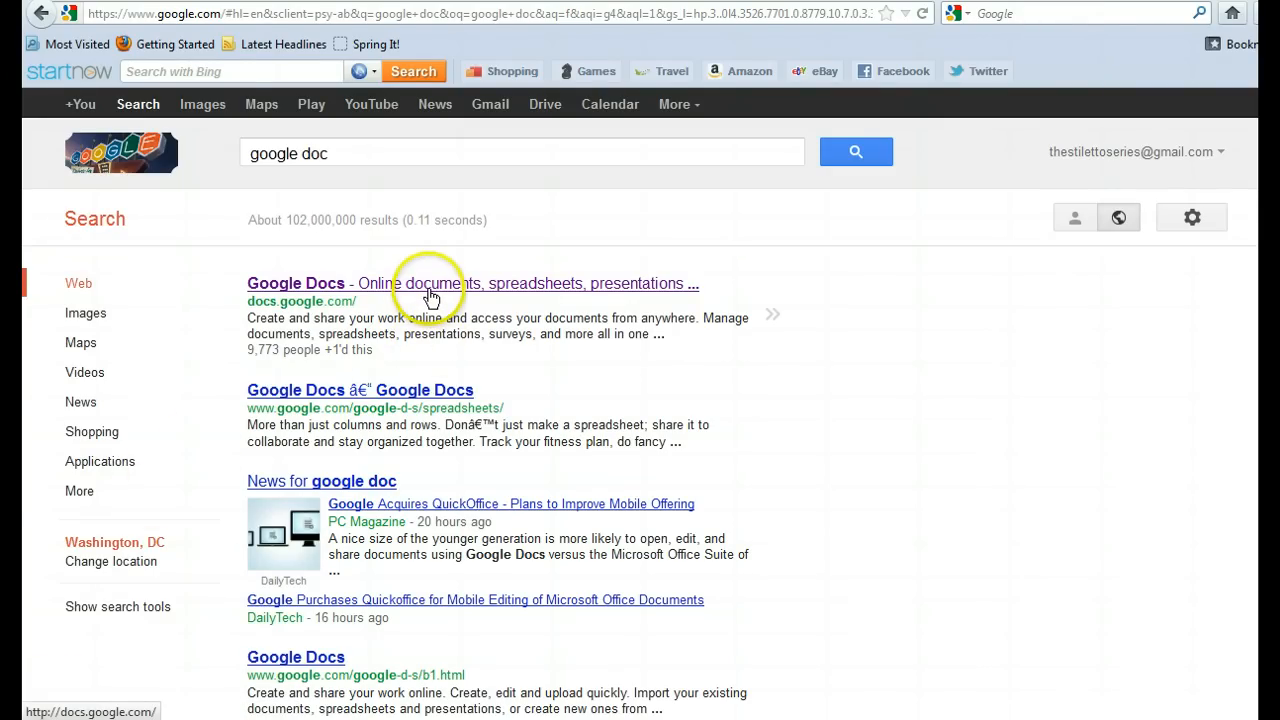
mouse_move(430, 296)
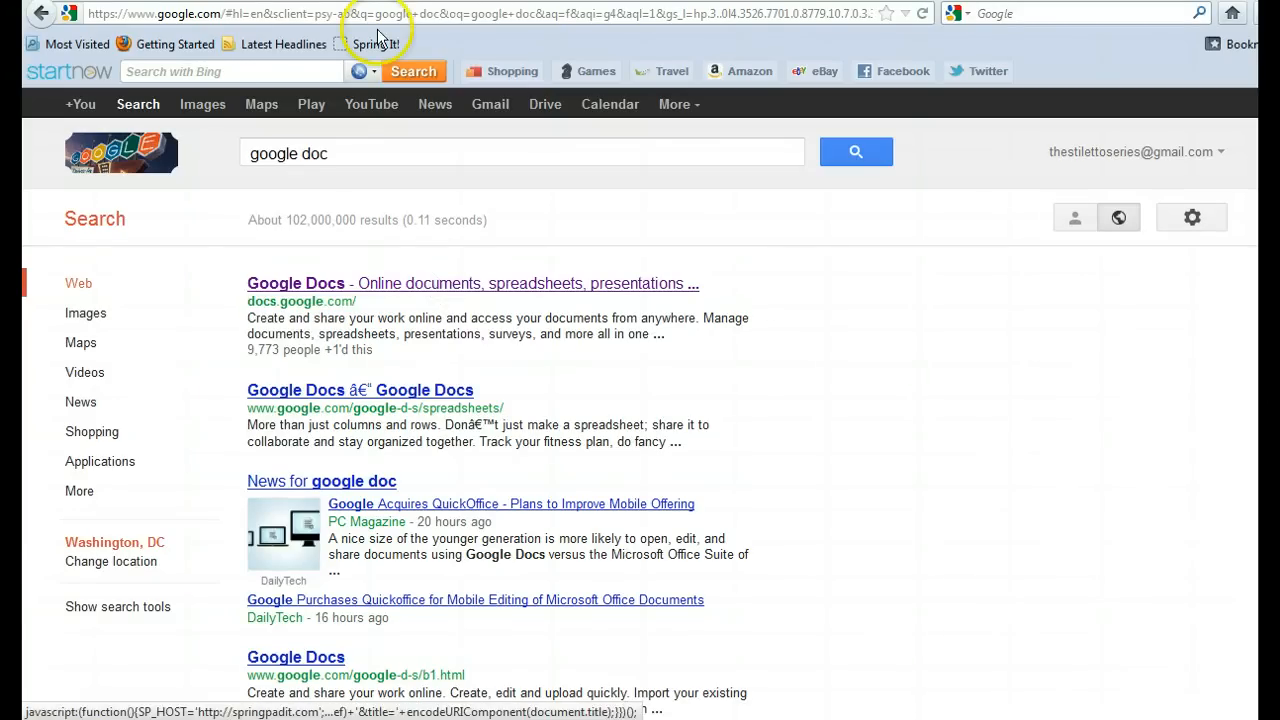
- Go to Google Drive and bring up the Create menu of new file types
left_click(548, 104)
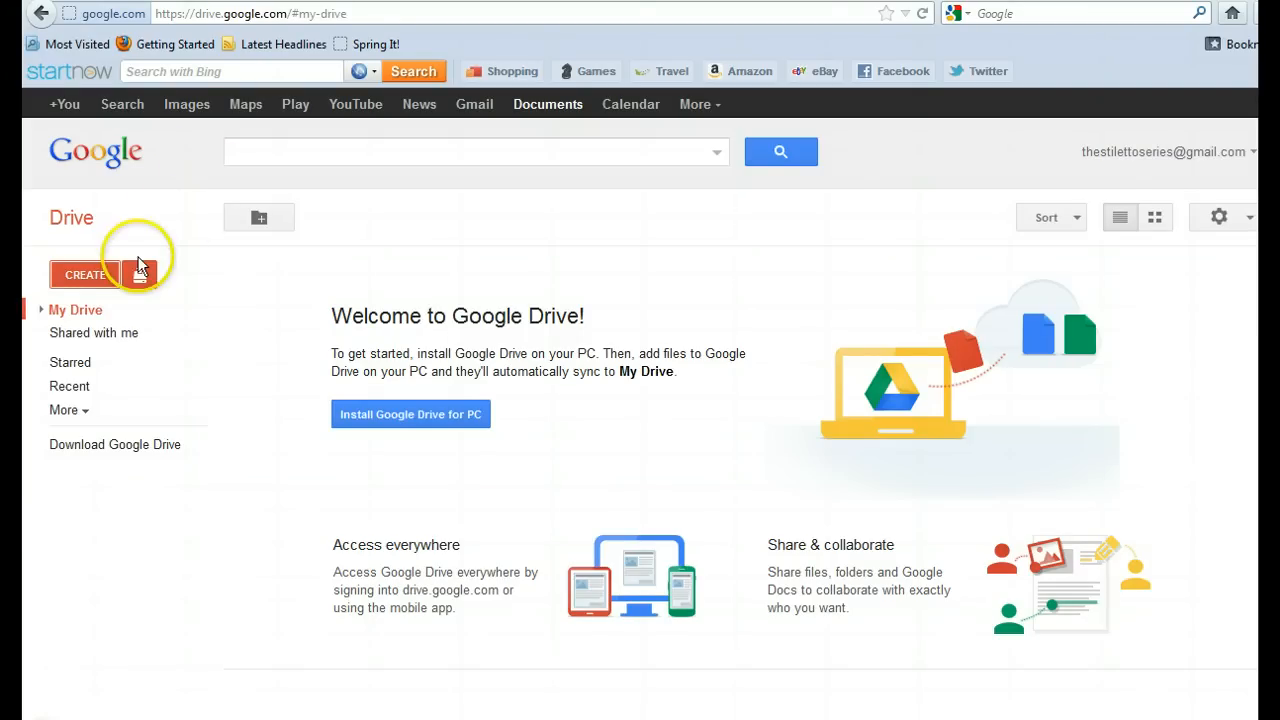
left_click(84, 274)
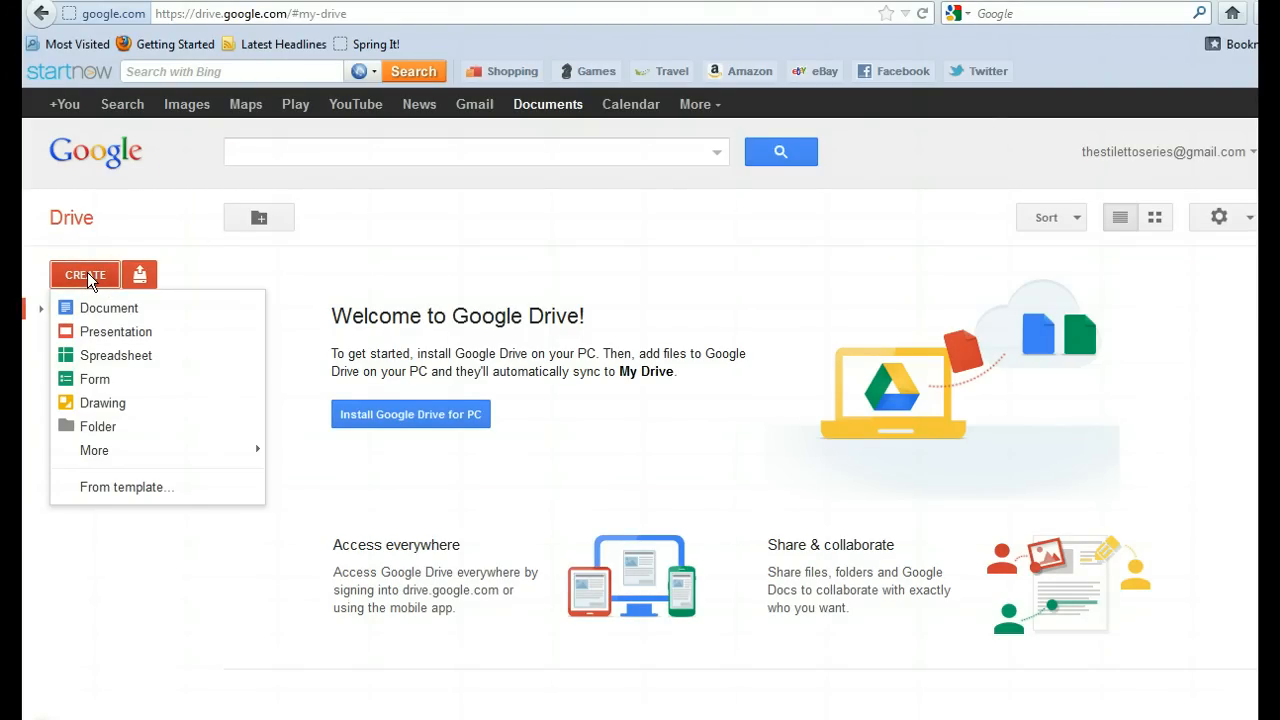
mouse_move(90, 360)
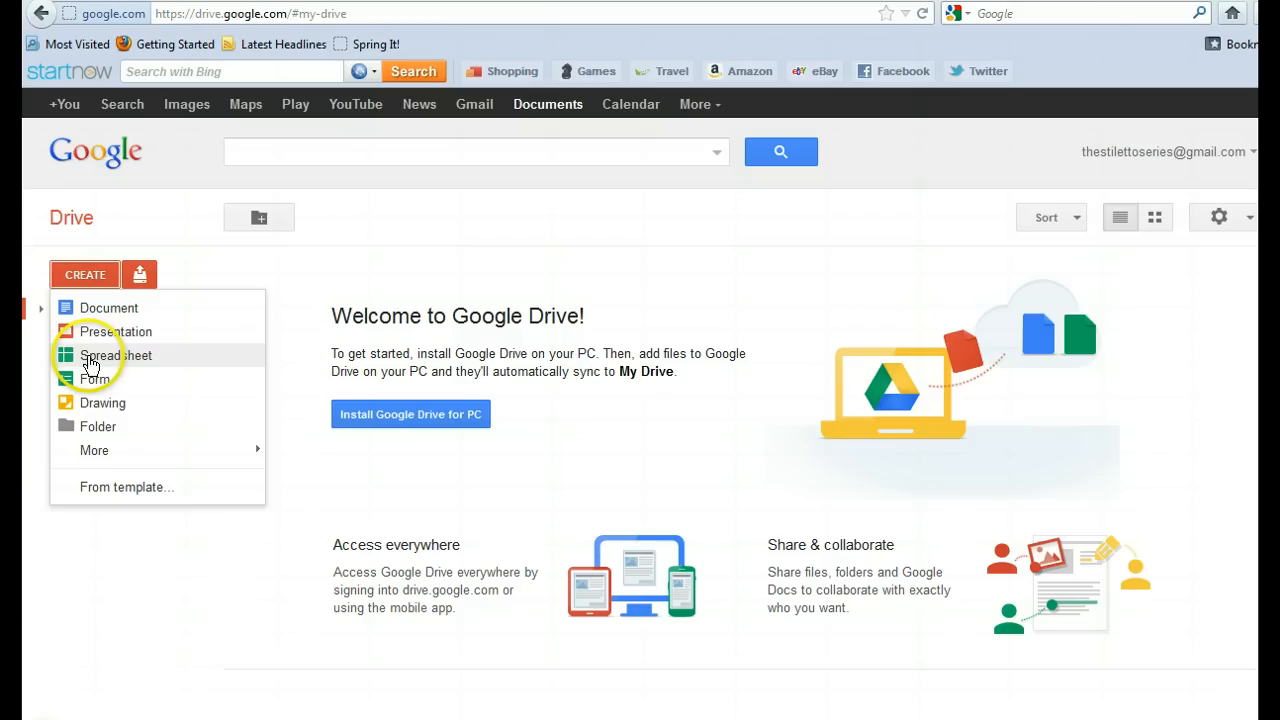
mouse_move(94, 390)
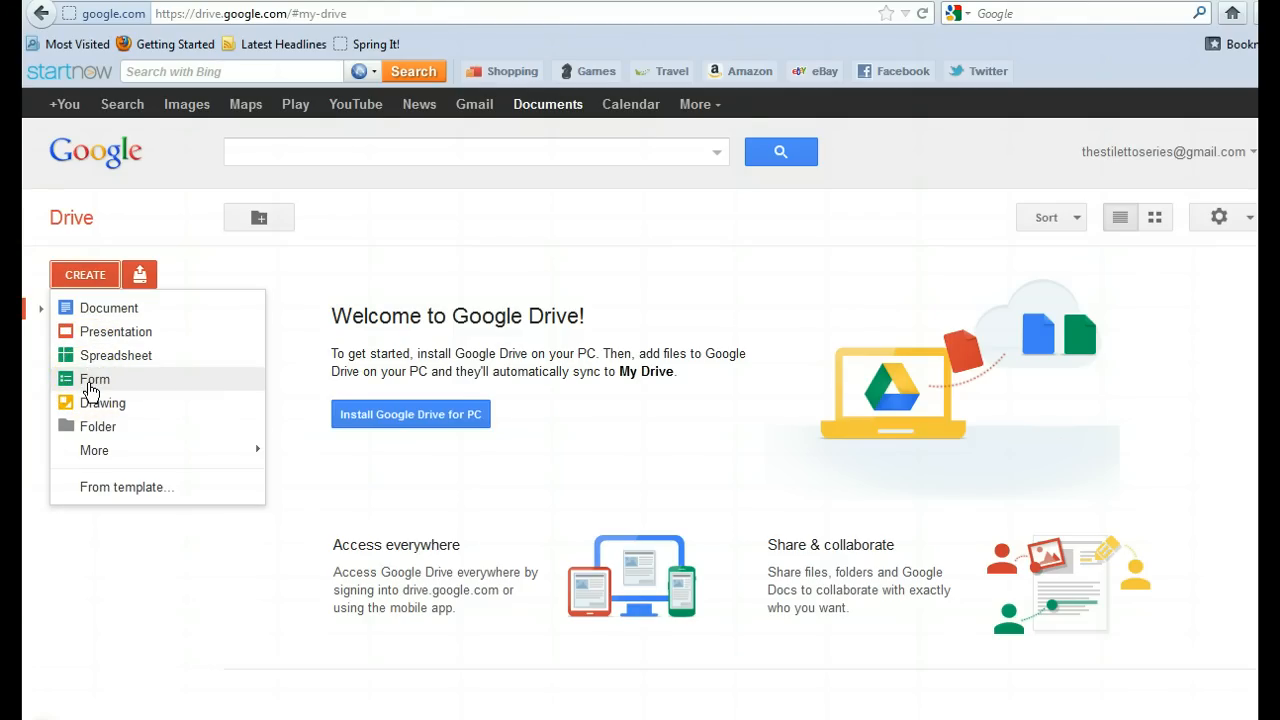
mouse_move(90, 360)
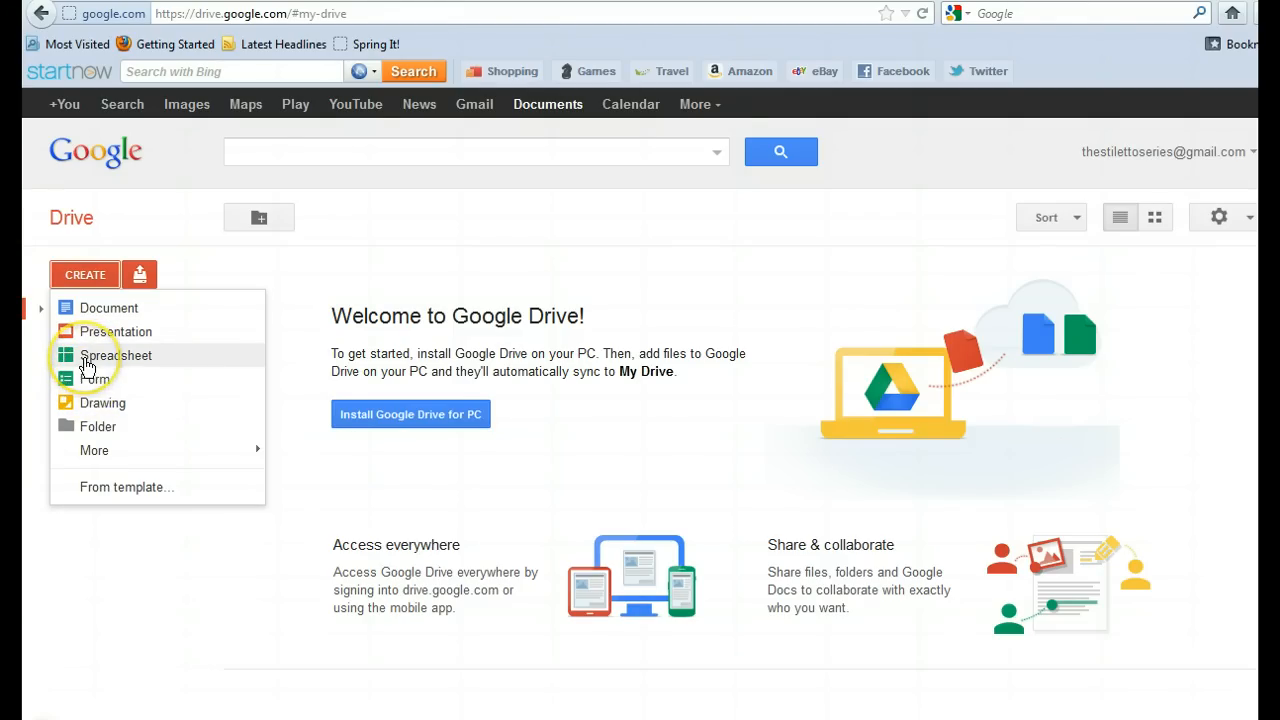
- Create a blank spreadsheet with row-1 headers First Name, Email Address, Website and Comments
left_click(116, 356)
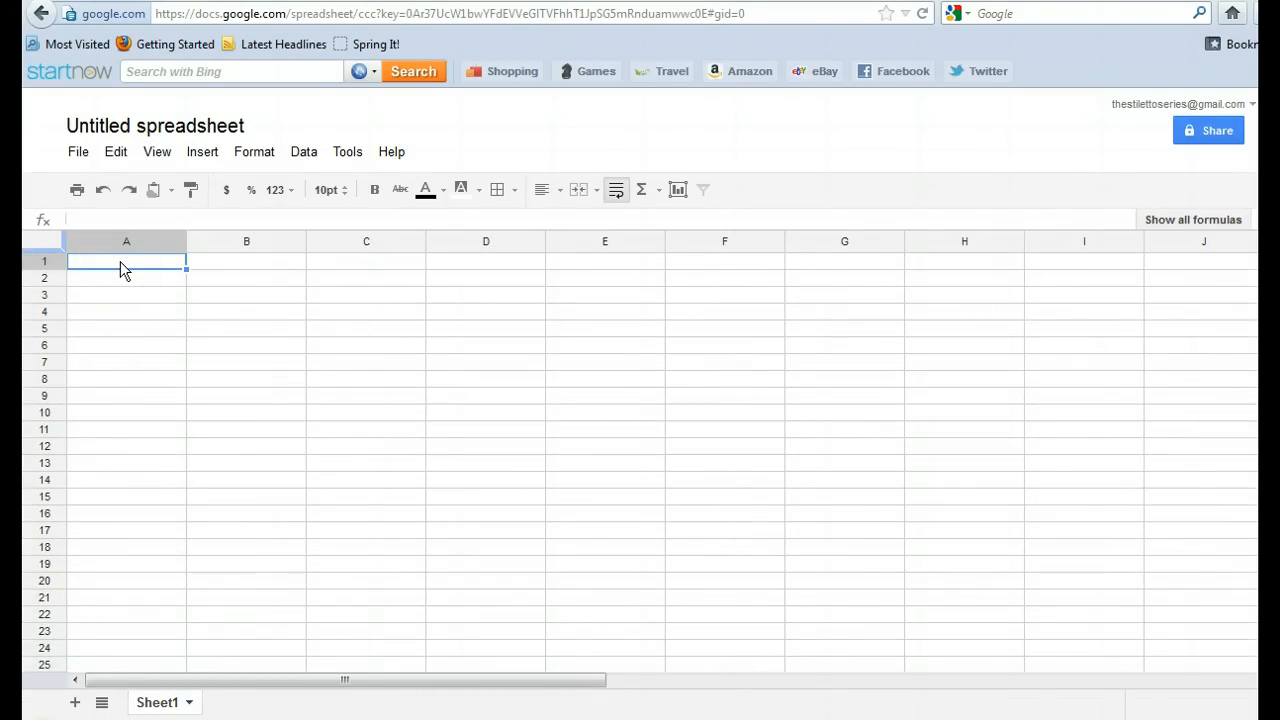
type("First Nam")
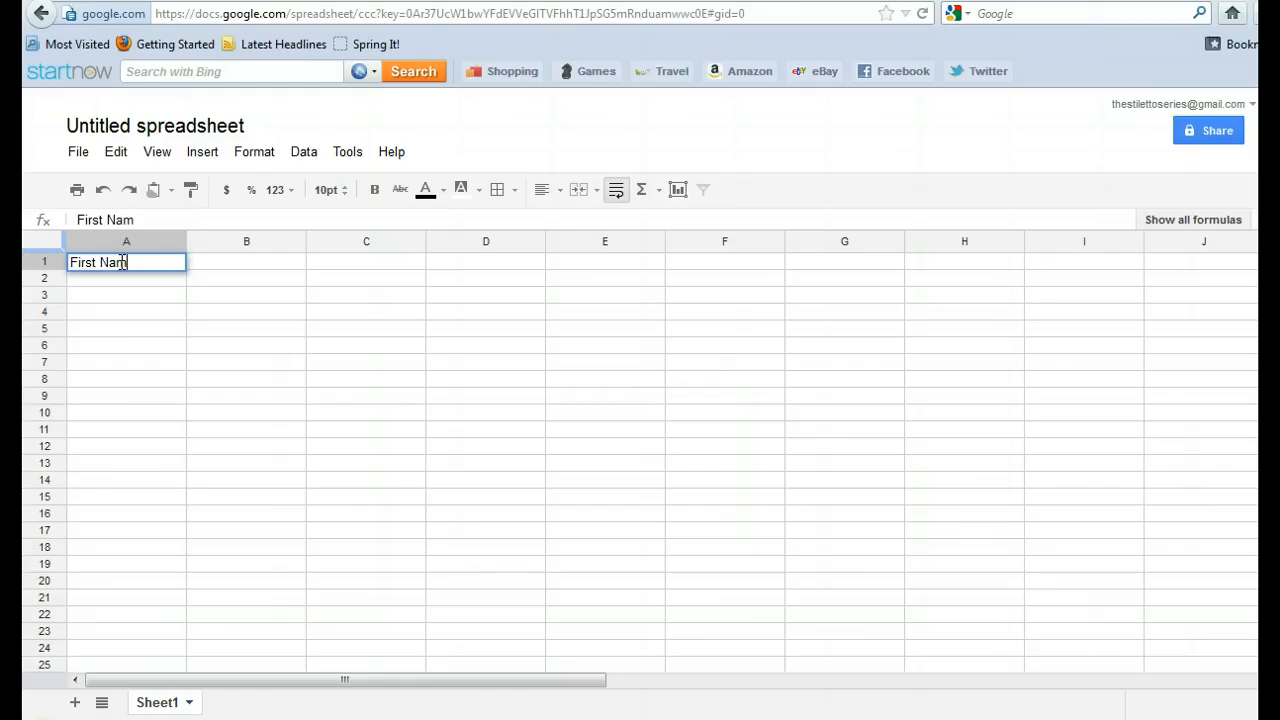
type("Email")
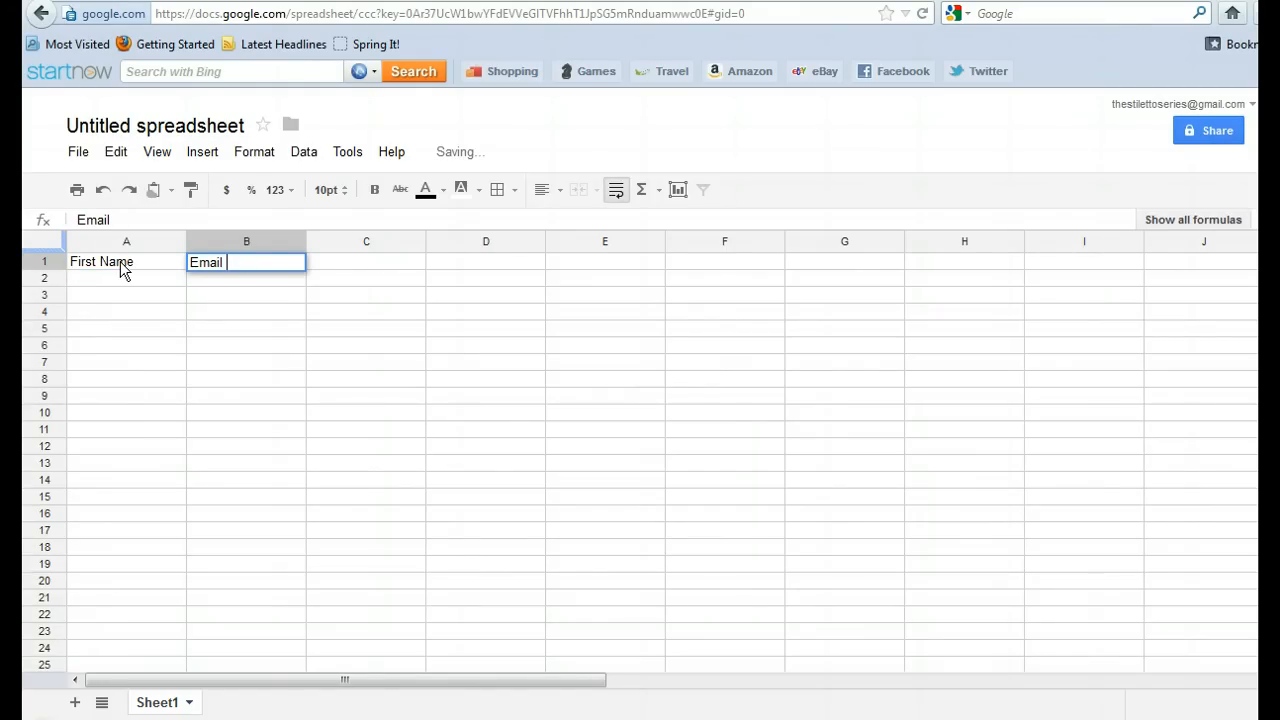
type("Adre")
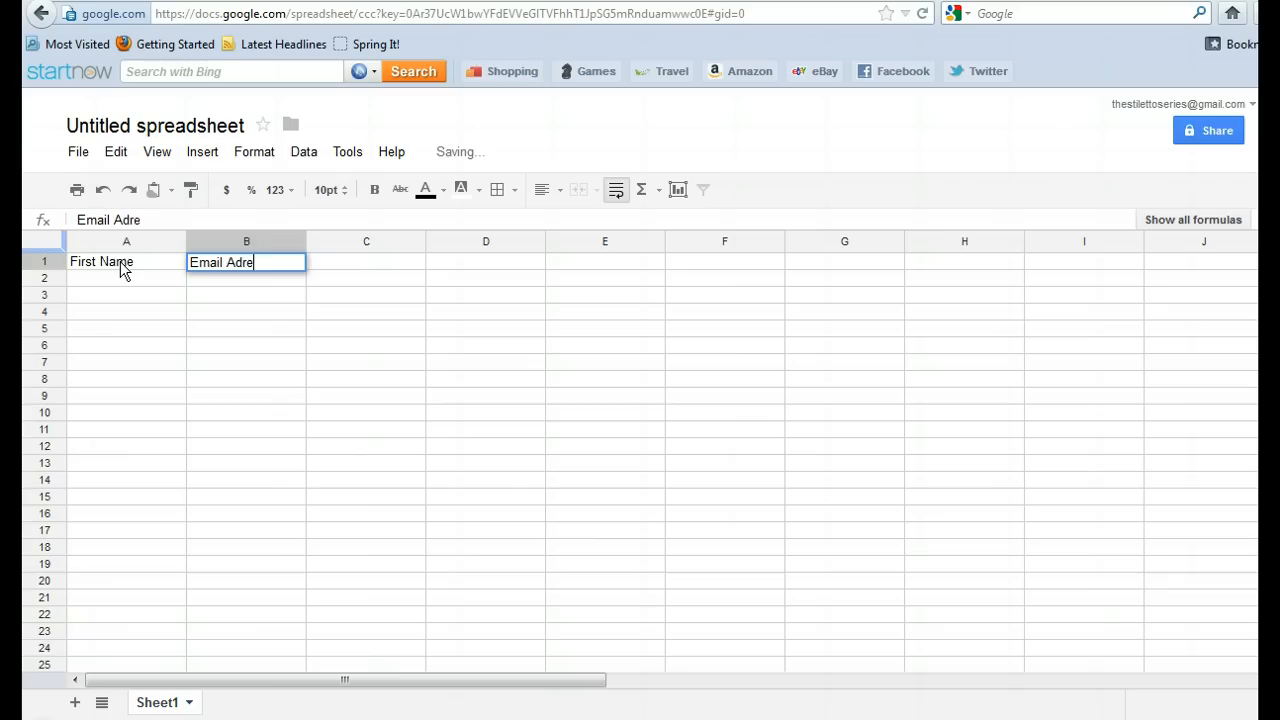
key("BackSpace")
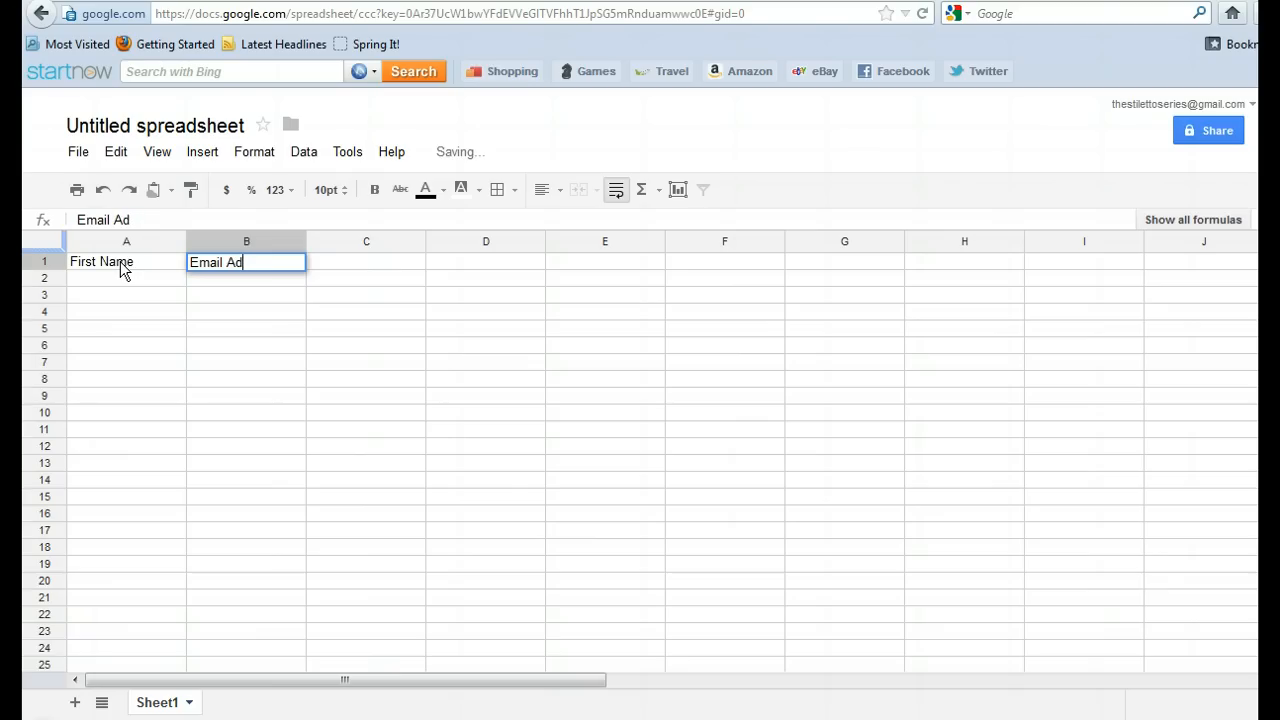
type("dress")
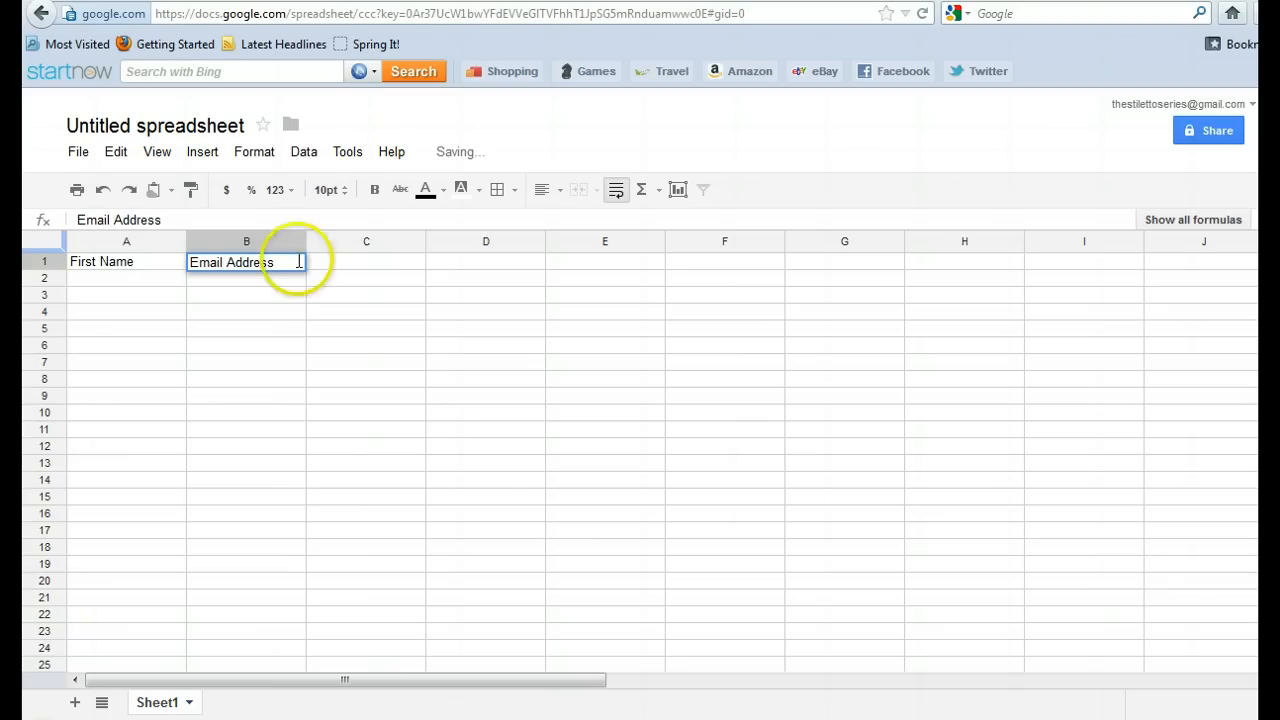
type("We")
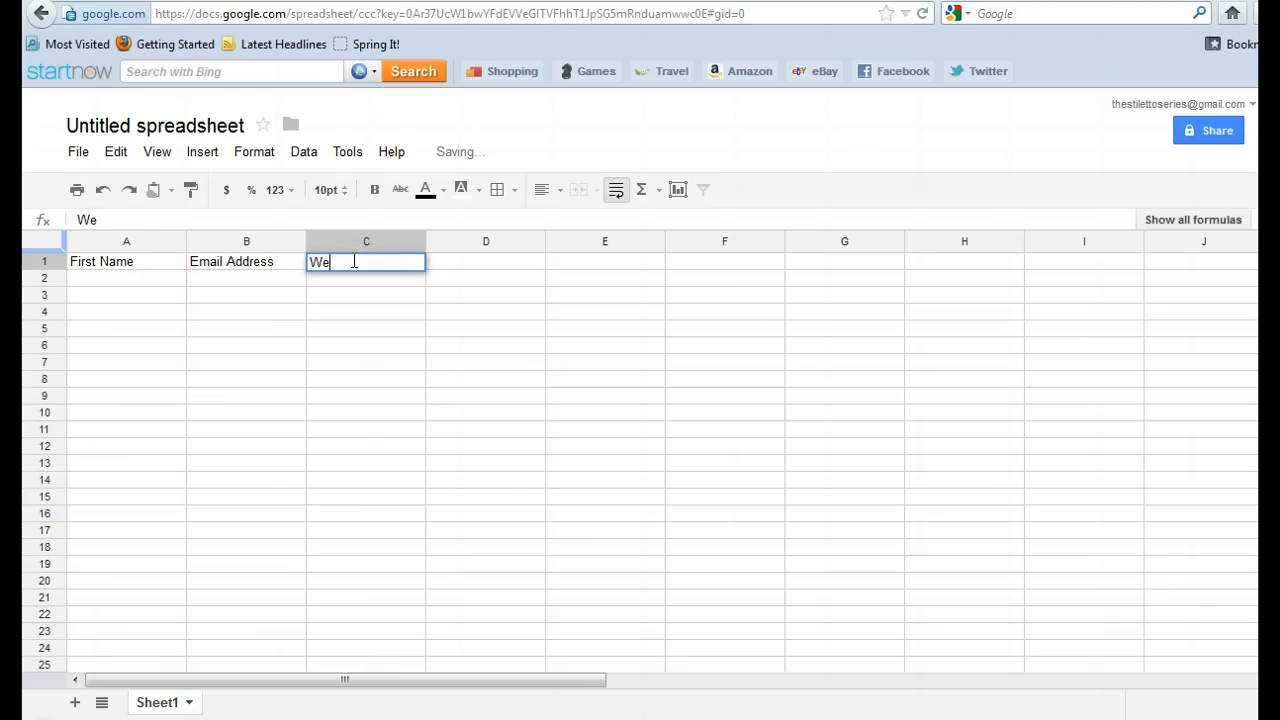
type("bsite")
left_click(484, 260)
type("Comments")
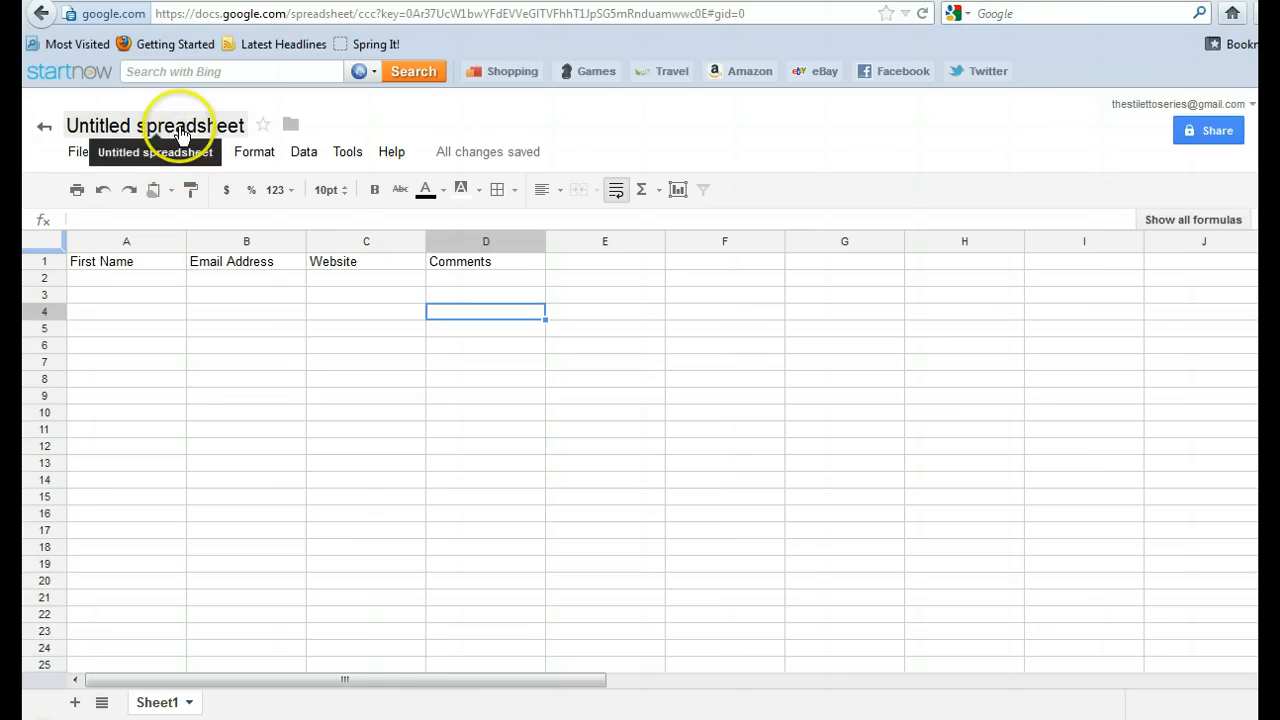
- Rename the untitled spreadsheet to 'Contact Form'
left_click(154, 124)
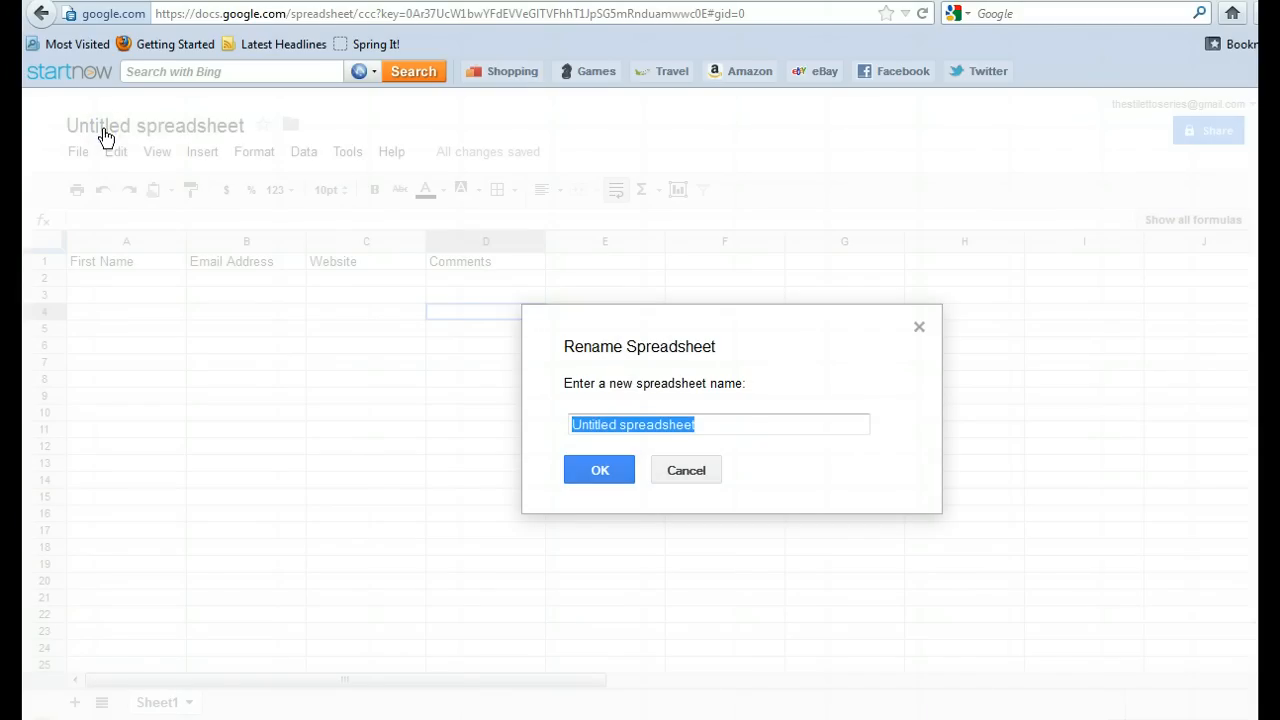
type("Co")
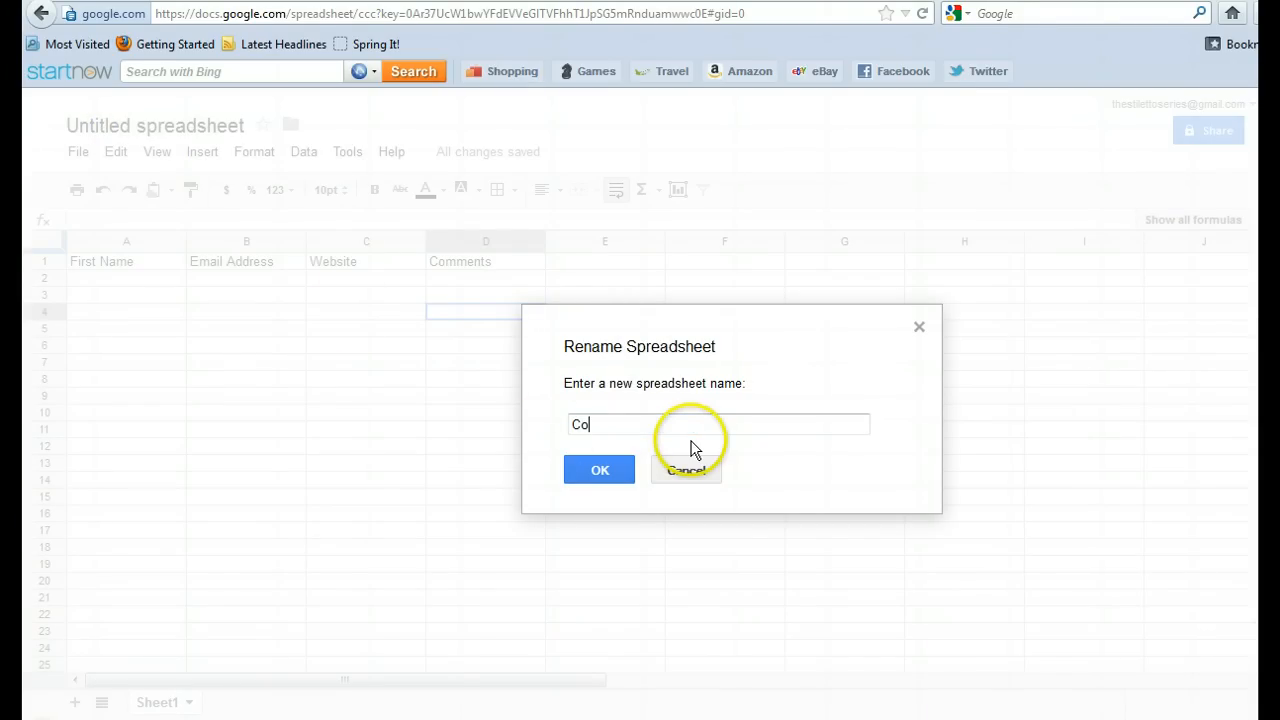
type("ntact Fr")
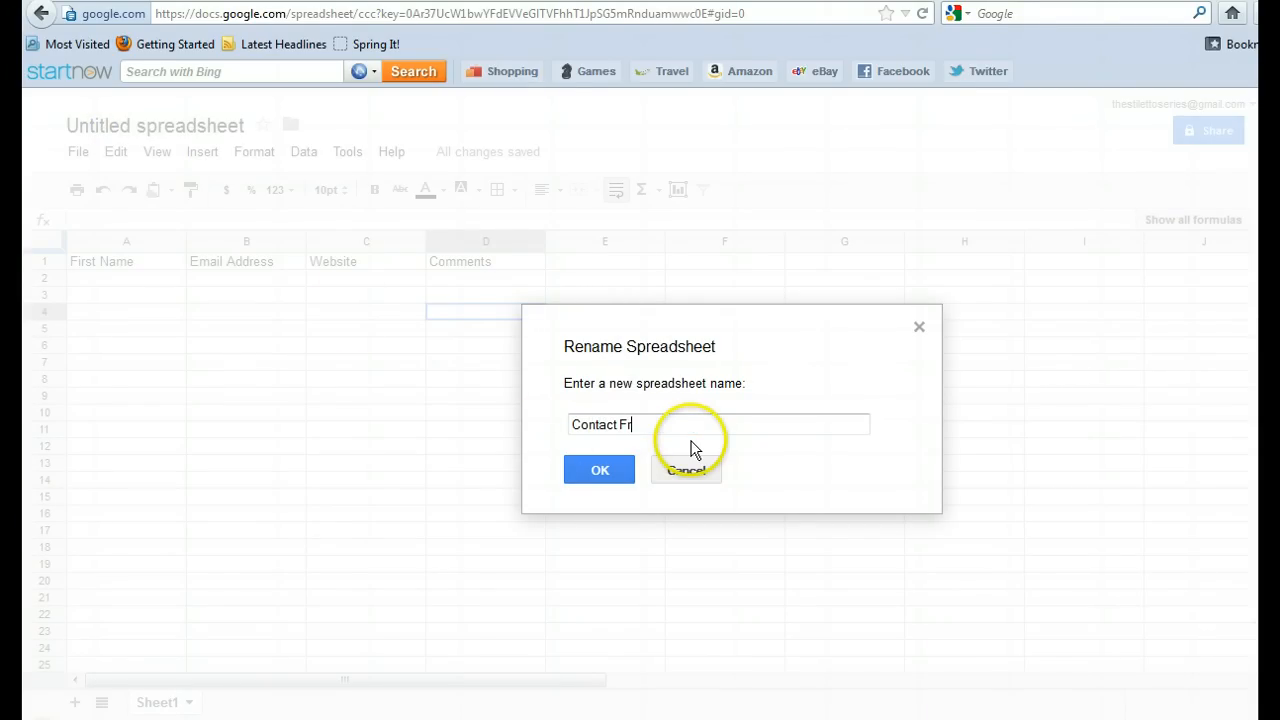
key("Backspace")
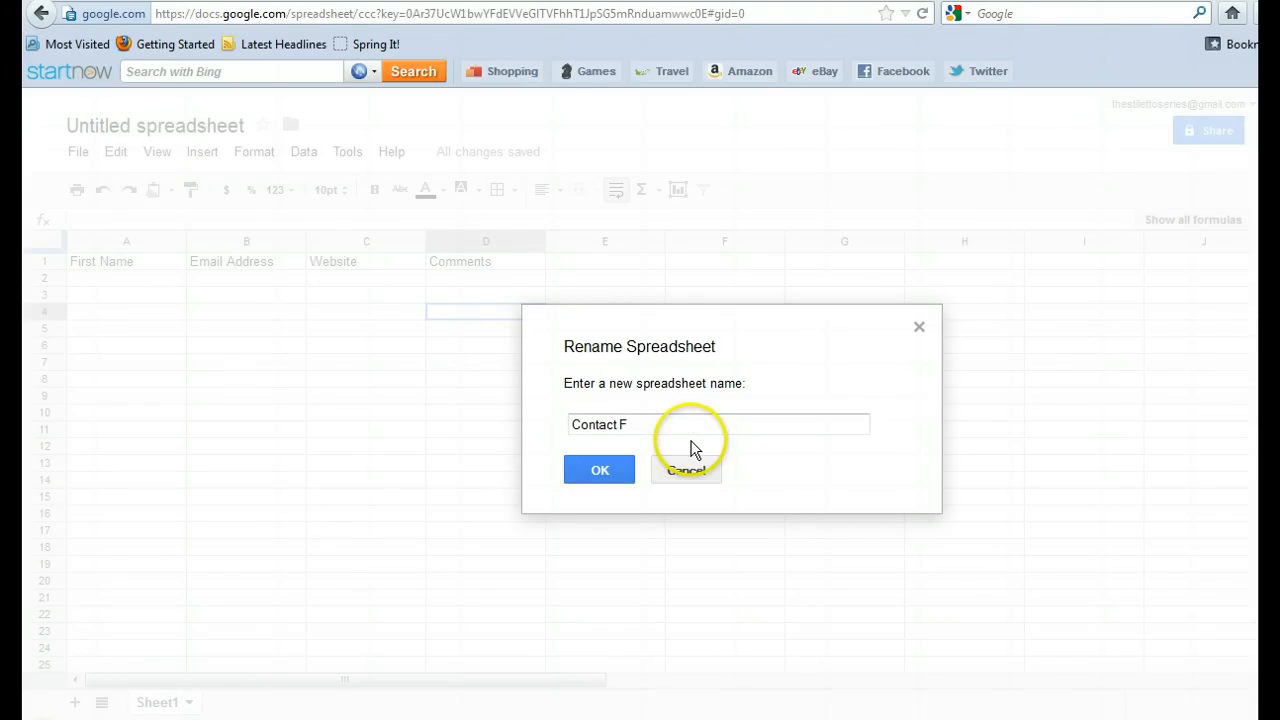
left_click(686, 470)
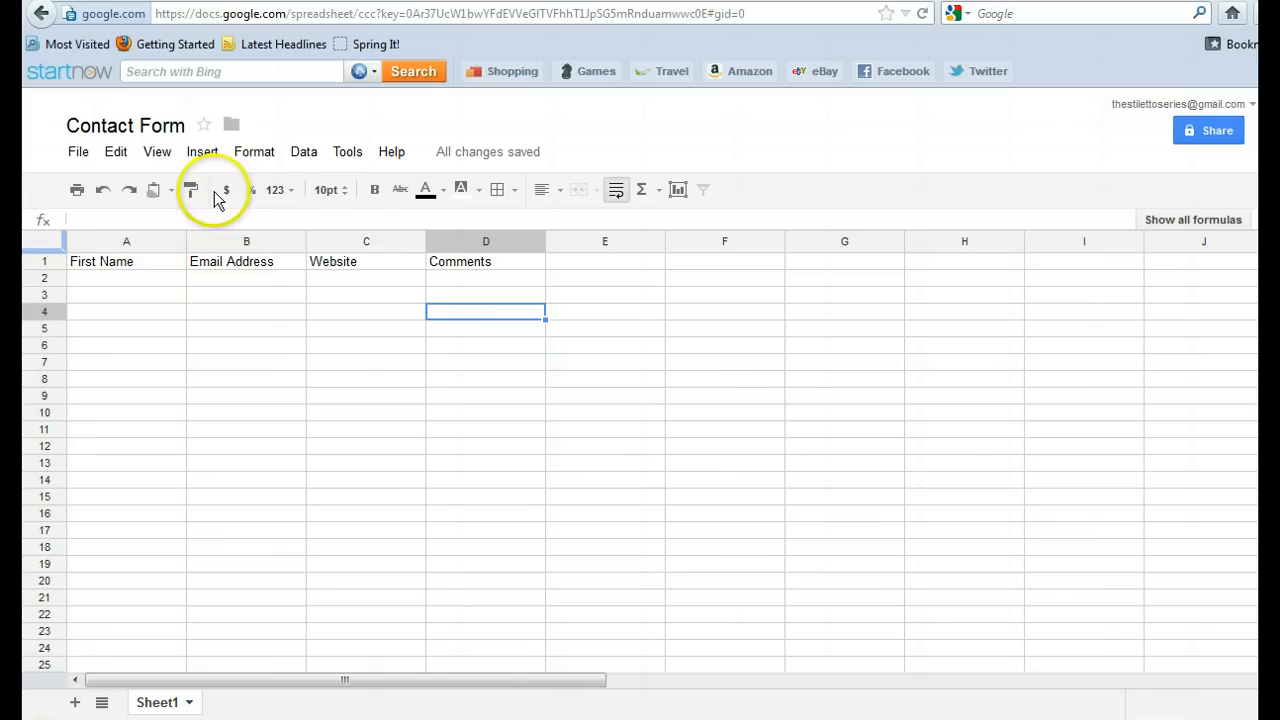
- Insert a form linked to the Contact Form spreadsheet
left_click(202, 152)
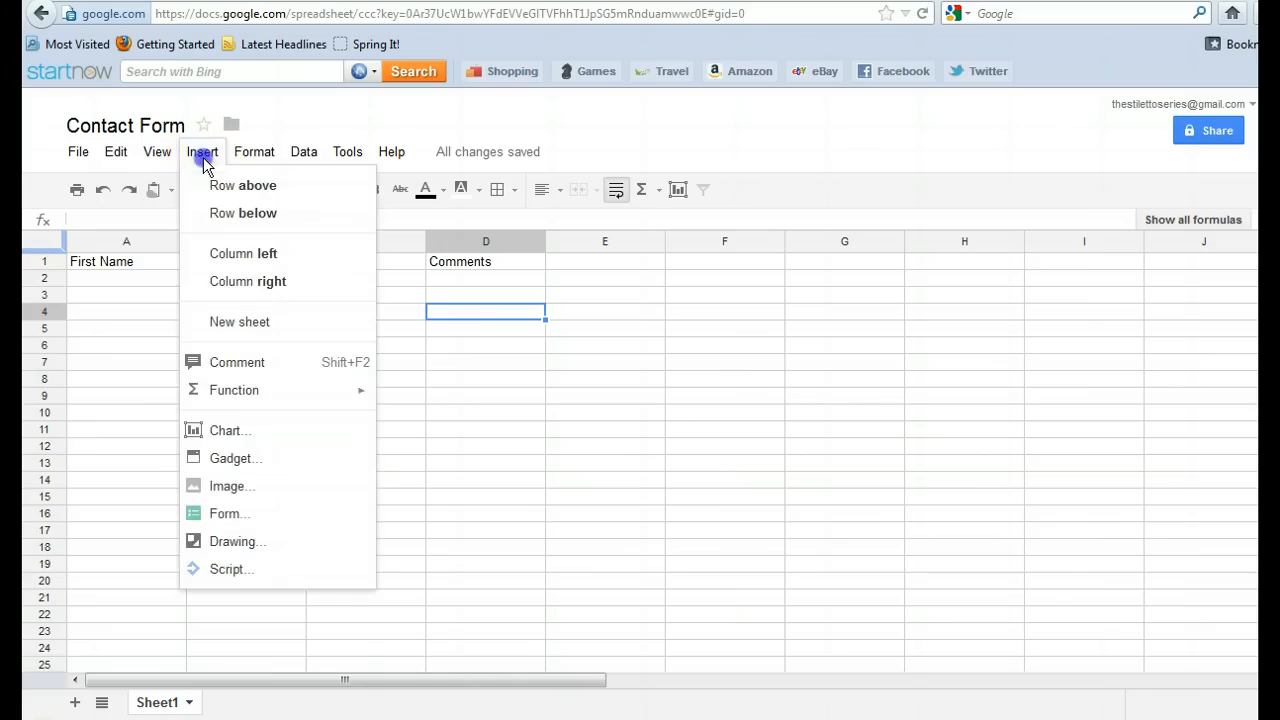
mouse_move(244, 352)
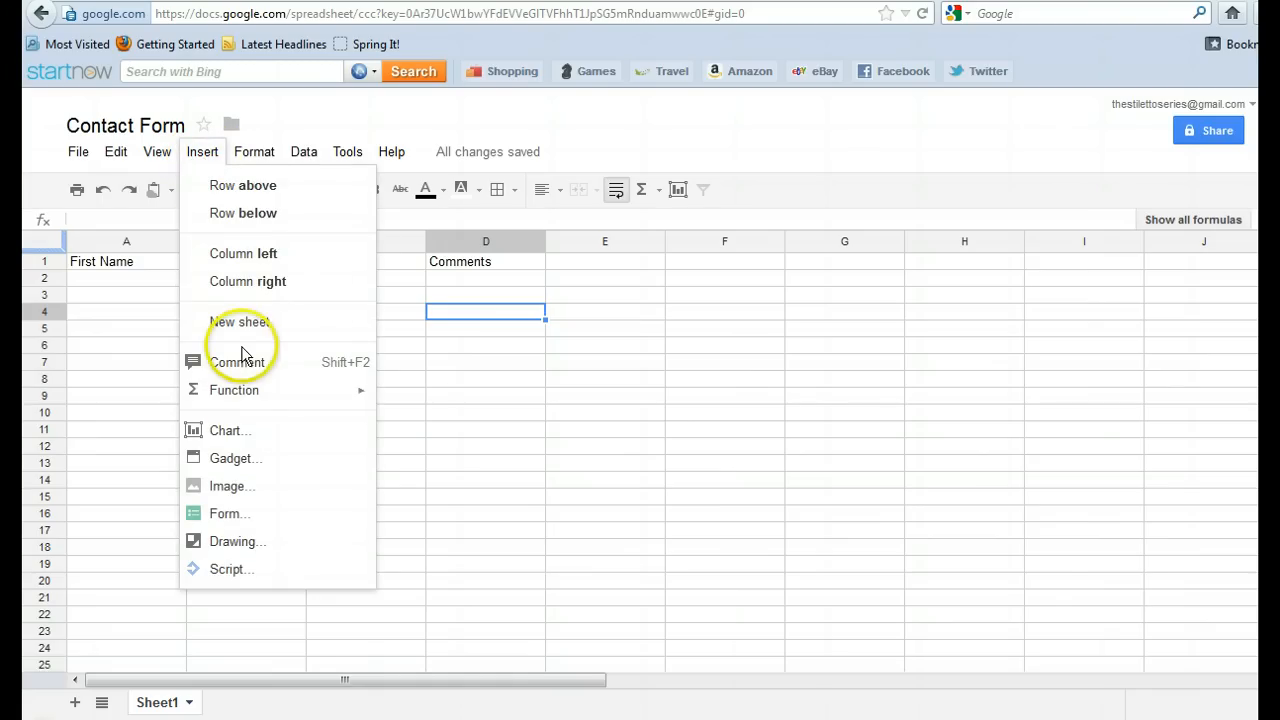
mouse_move(258, 518)
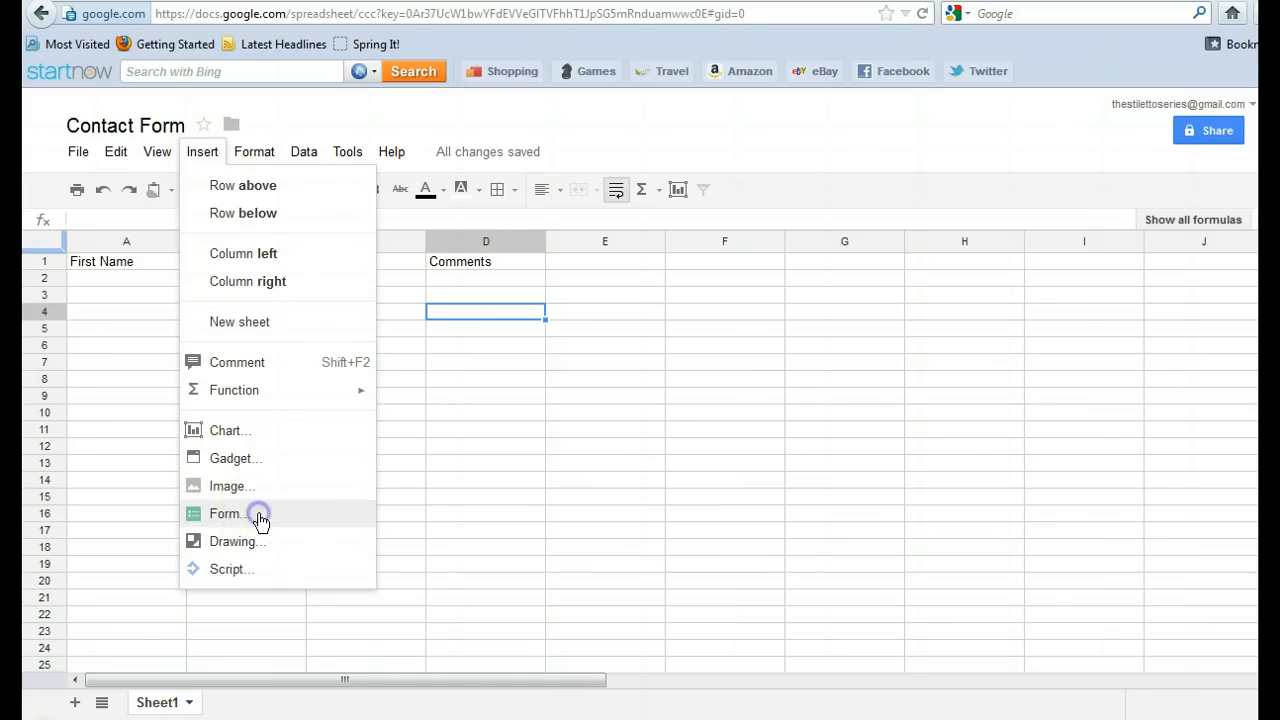
left_click(224, 512)
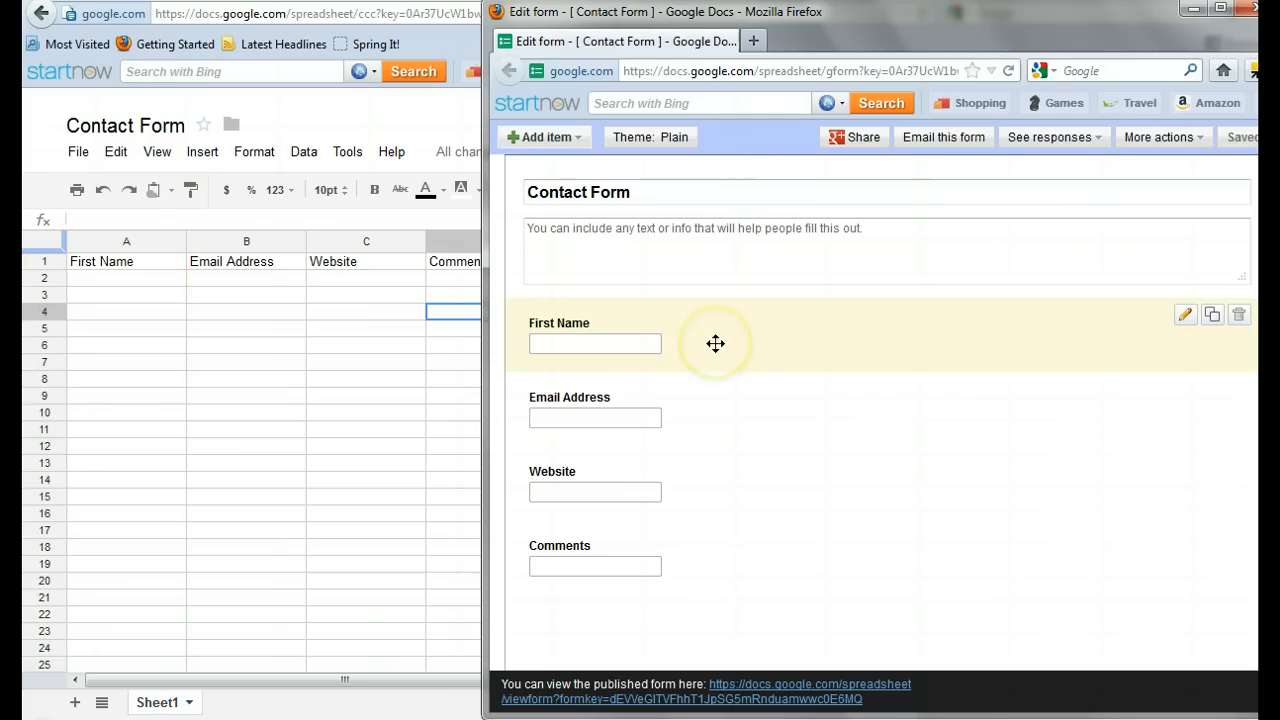
mouse_move(1196, 328)
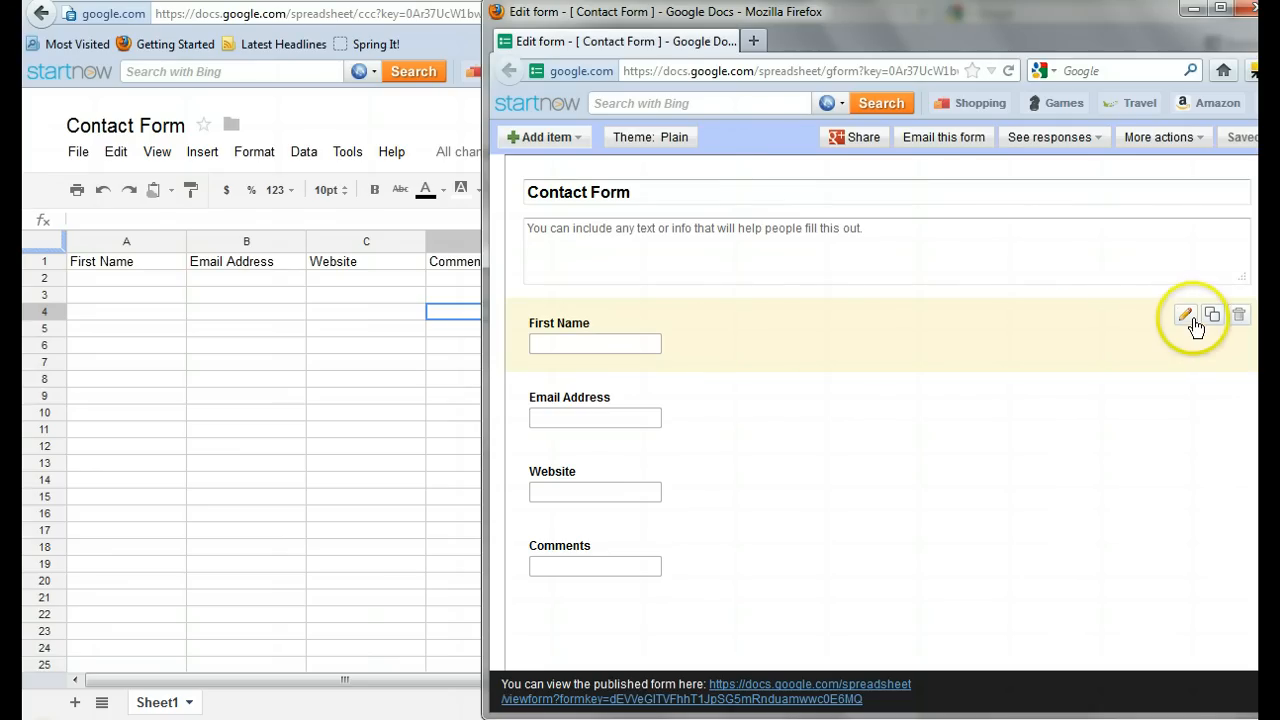
- Make the First Name, Email Address and Comments questions required, leaving Website optional
left_click(1184, 314)
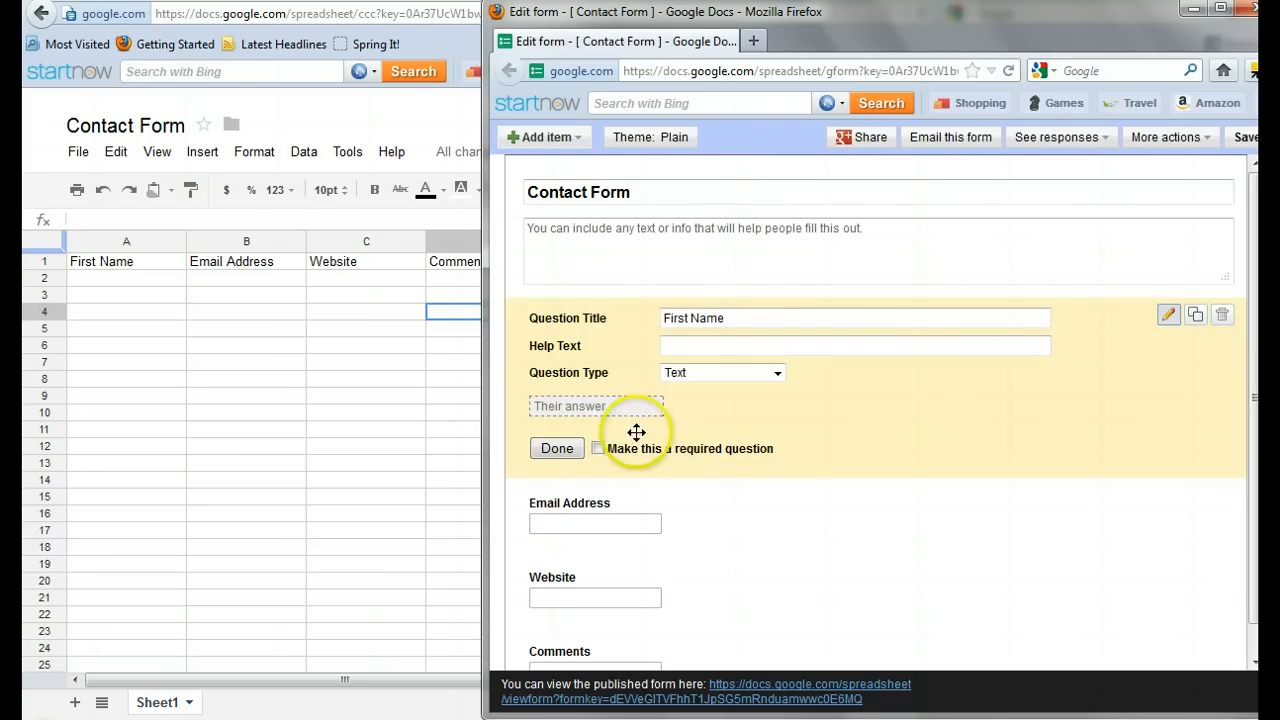
left_click(598, 448)
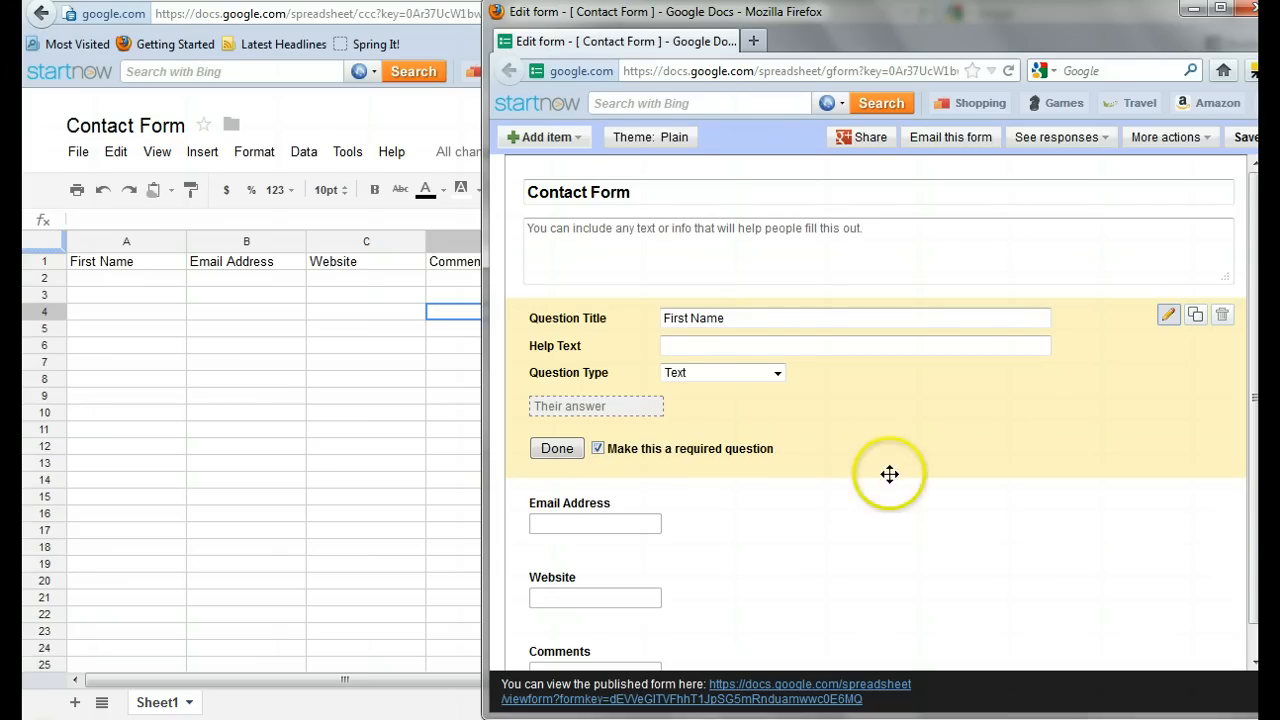
left_click(556, 448)
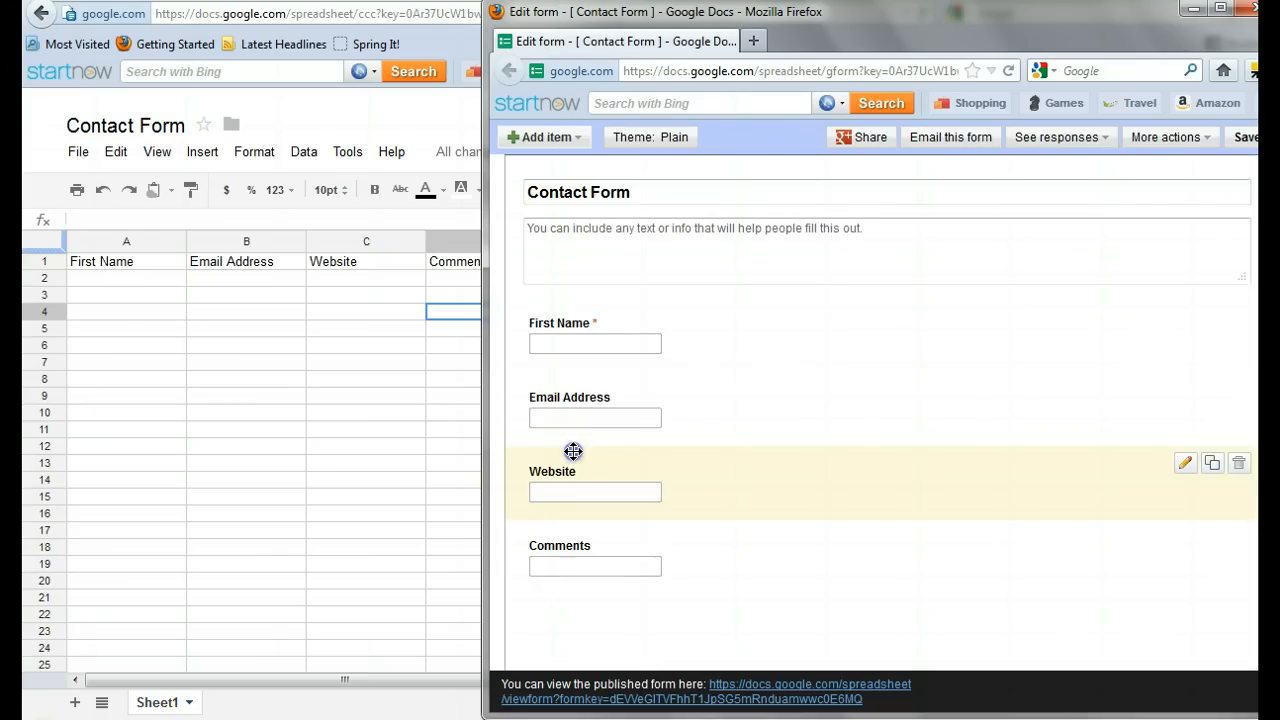
mouse_move(1166, 434)
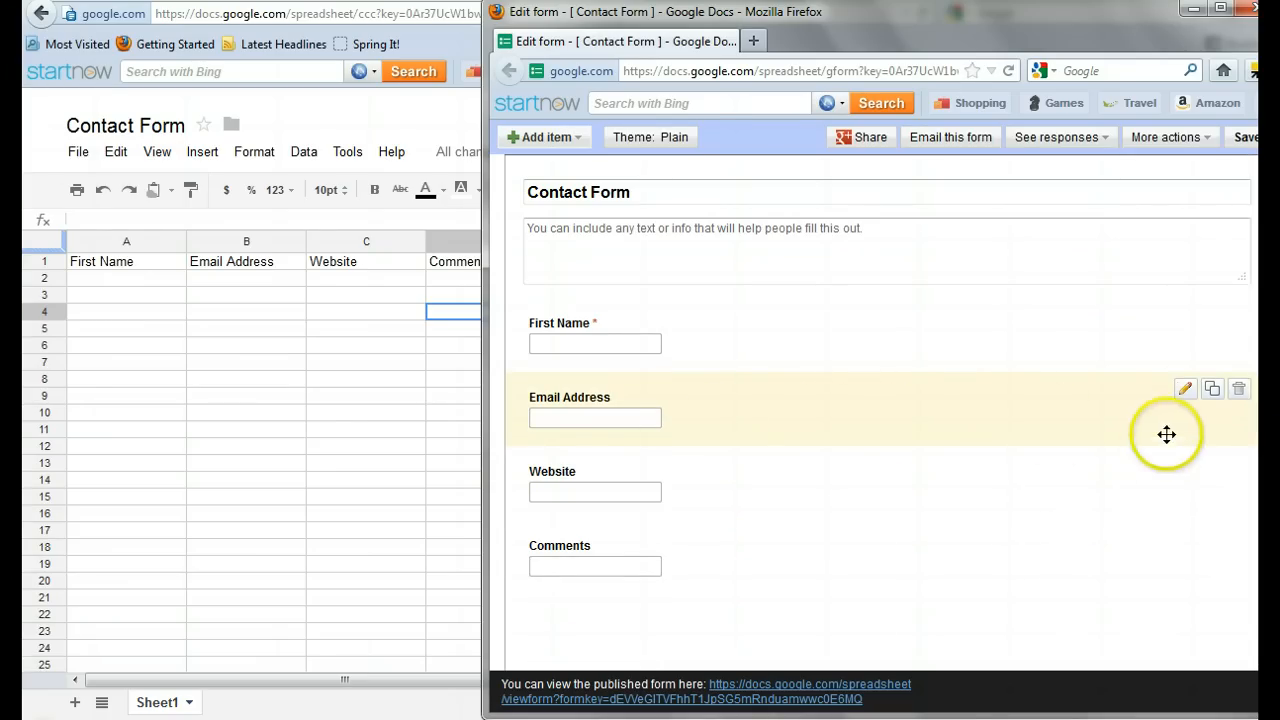
left_click(1184, 388)
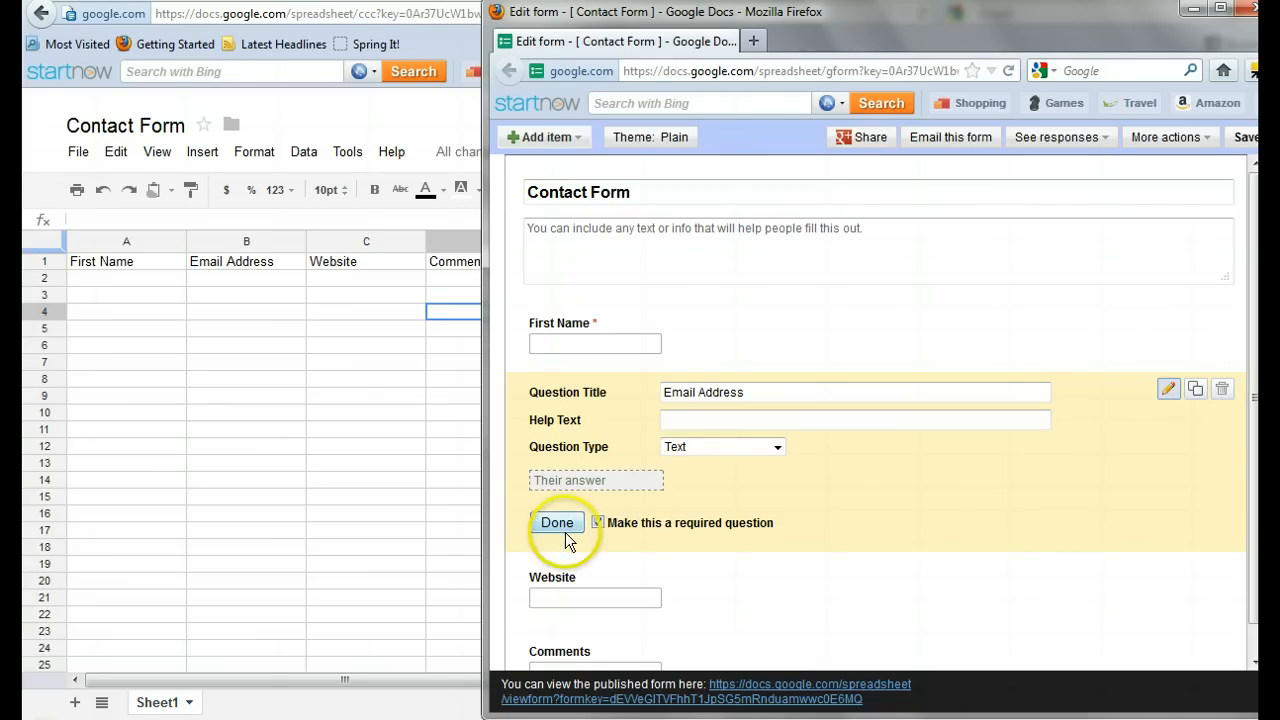
left_click(556, 522)
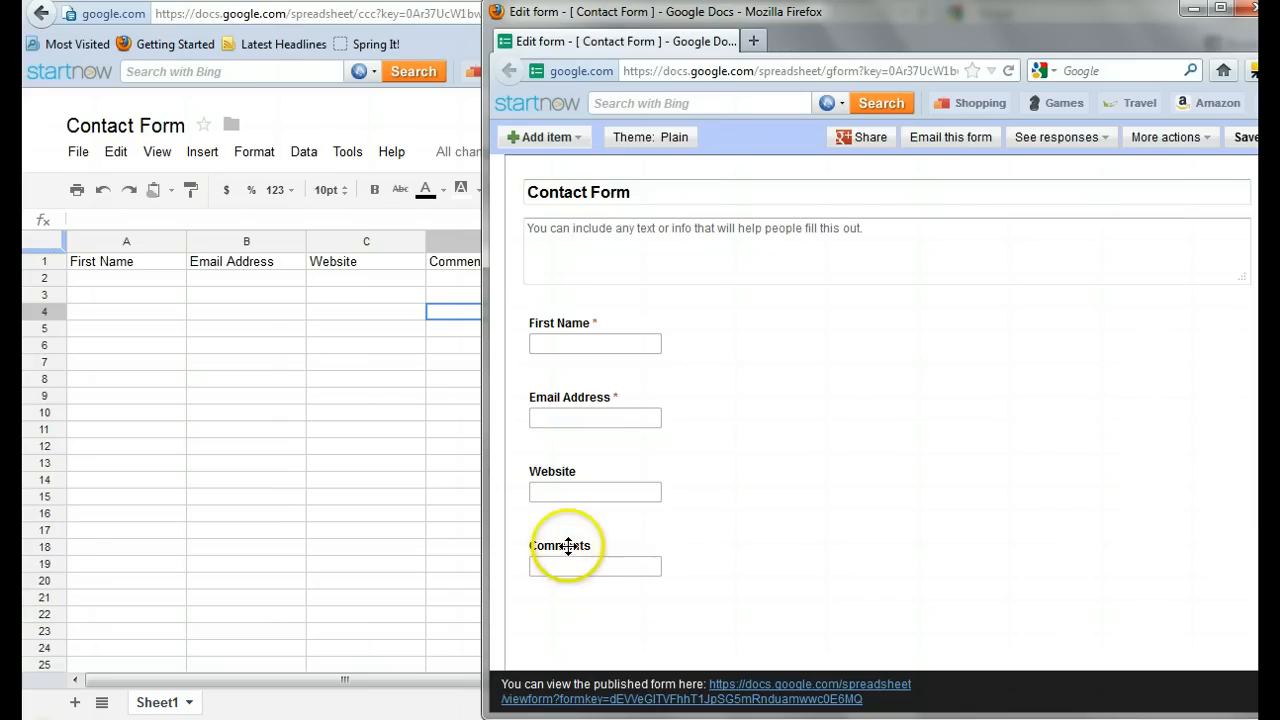
left_click(568, 544)
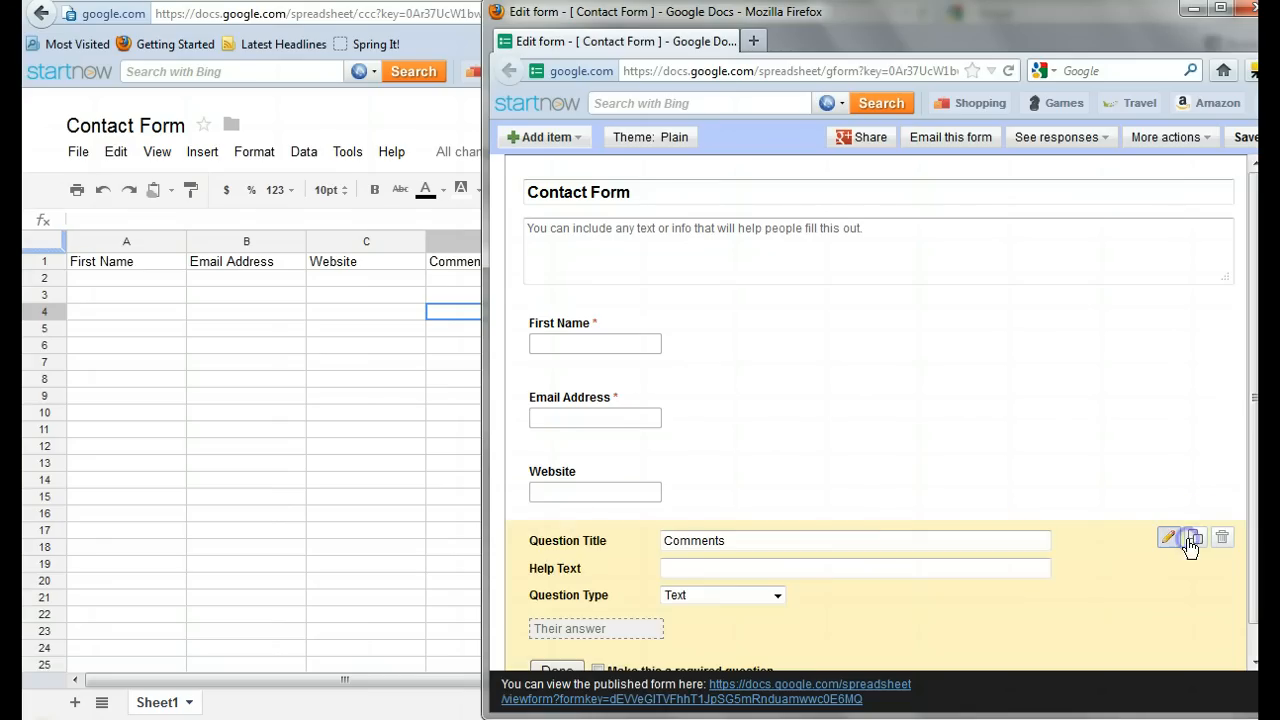
mouse_move(788, 640)
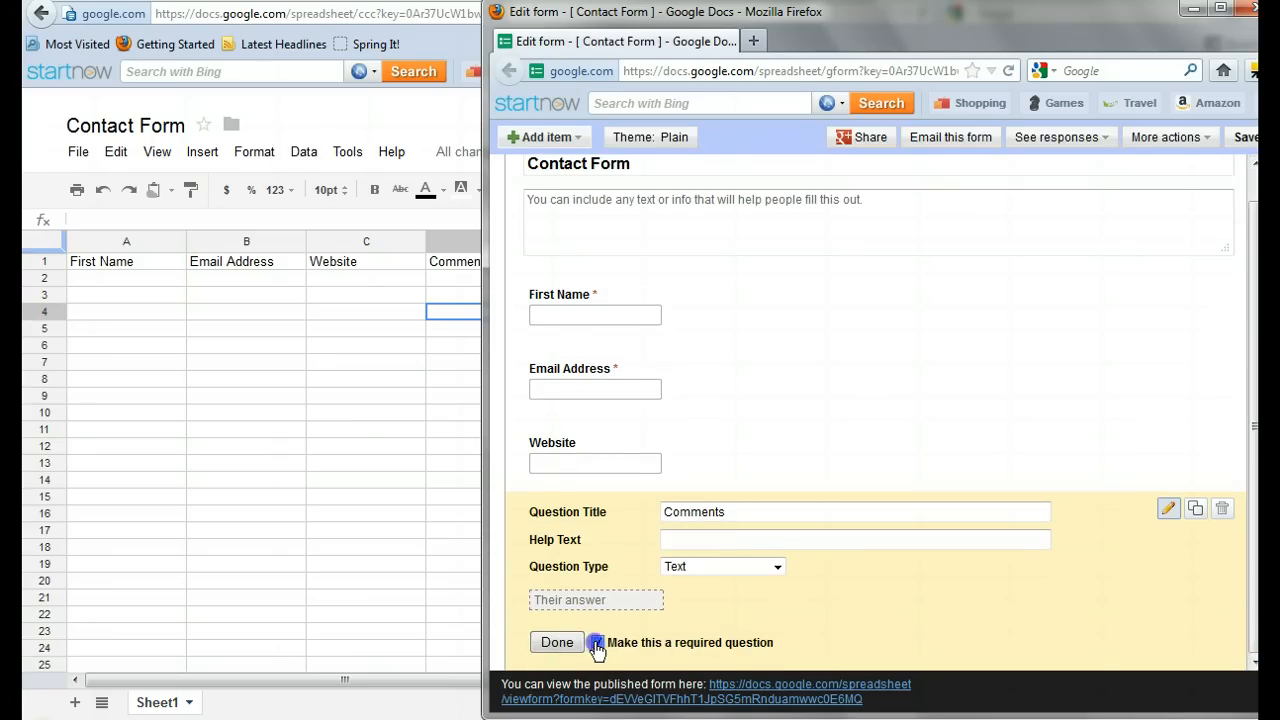
left_click(556, 642)
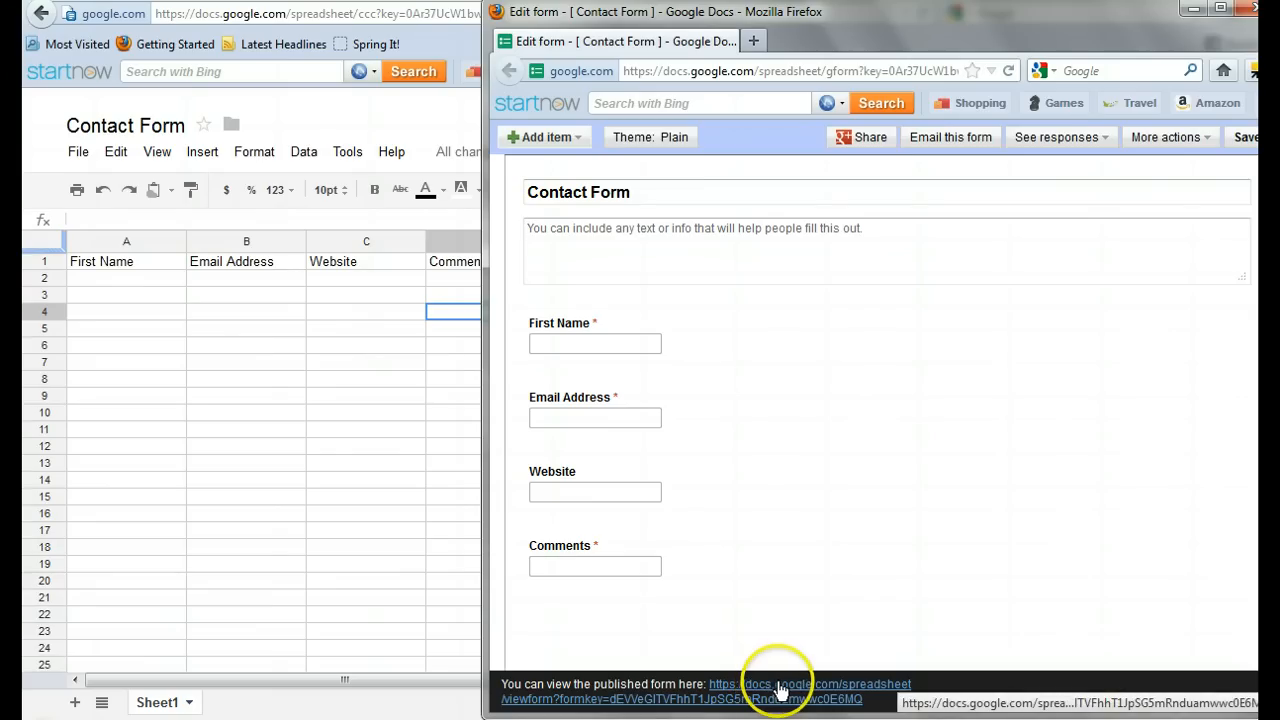
mouse_move(780, 690)
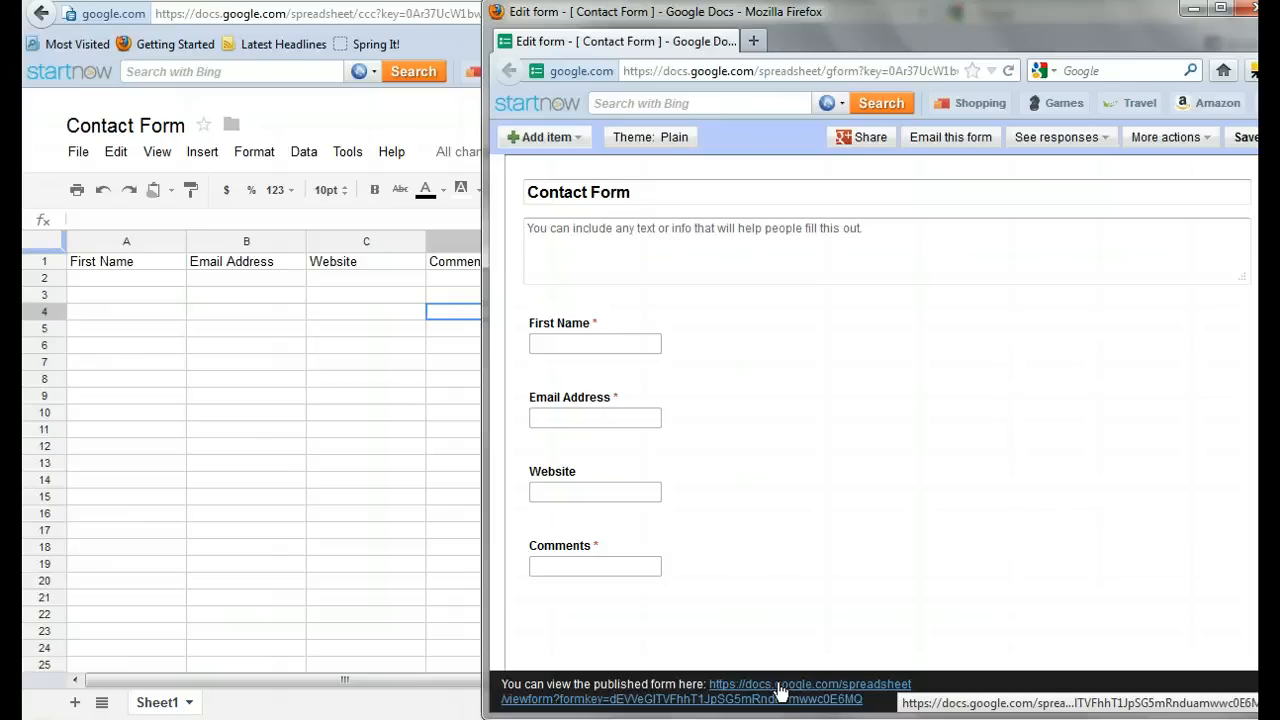
- Check the published form link, then save and close the form editor to return to the spreadsheet
right_click(810, 684)
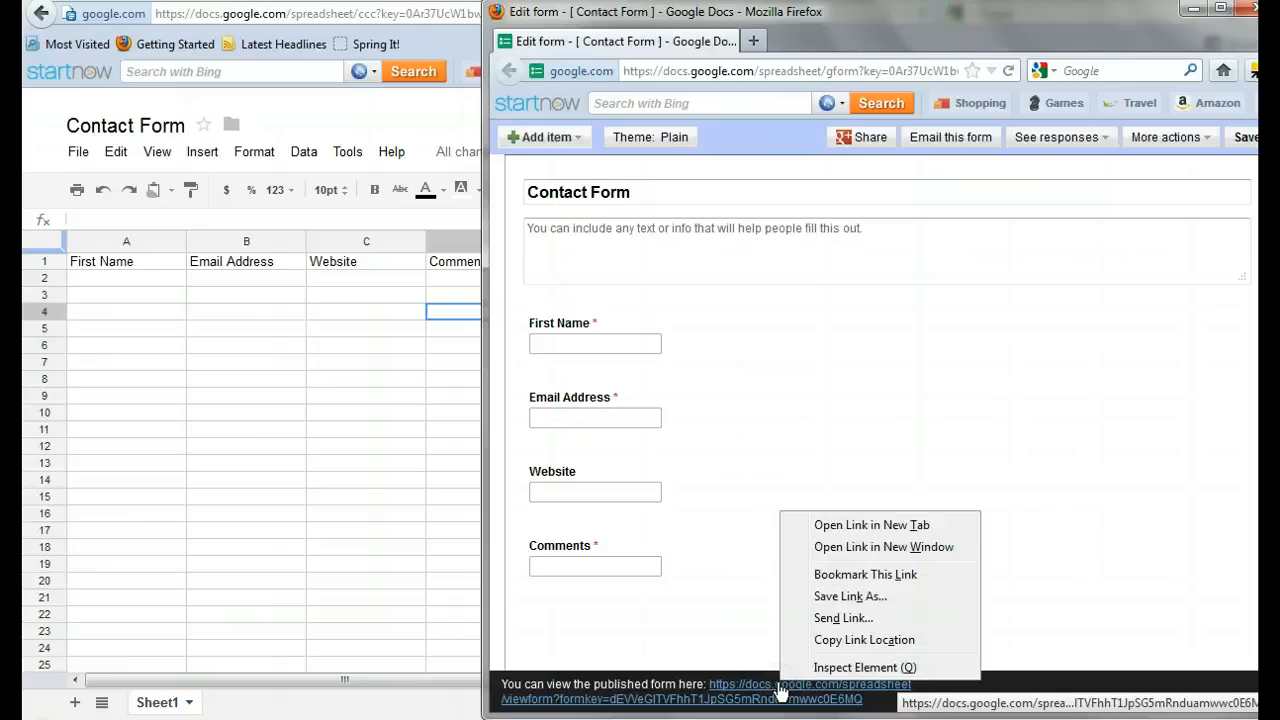
mouse_move(844, 640)
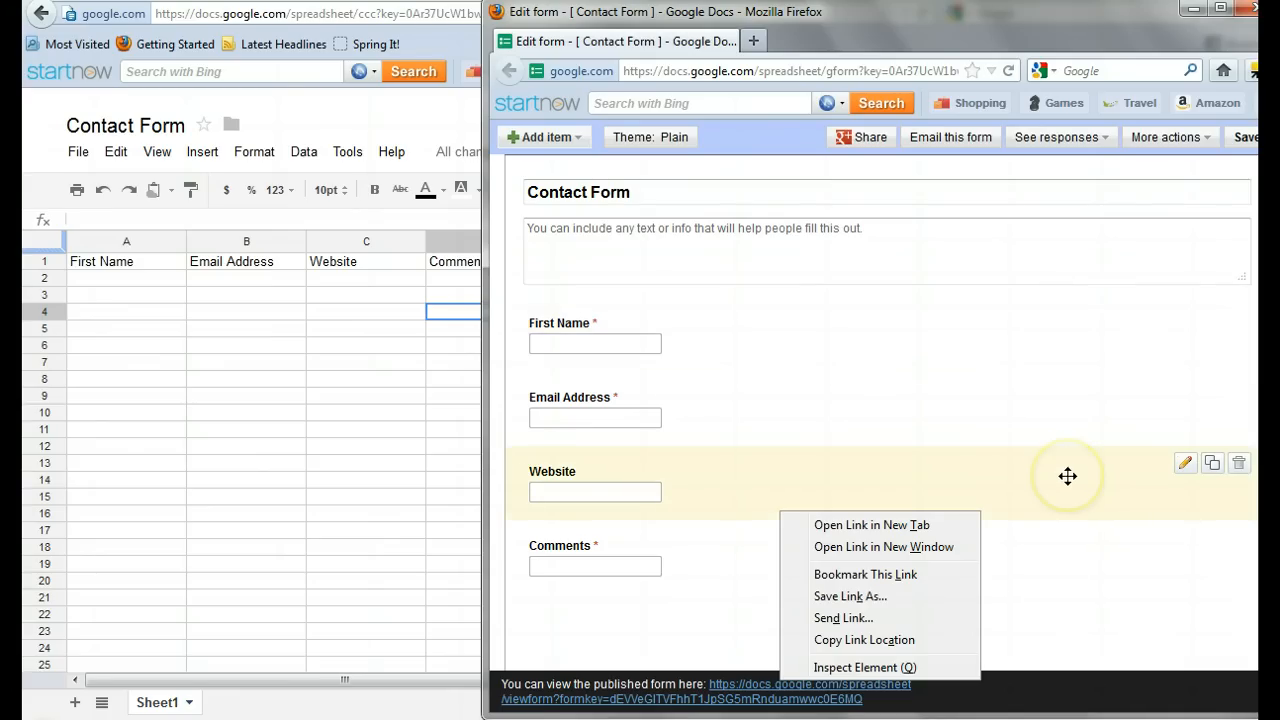
left_click(1108, 192)
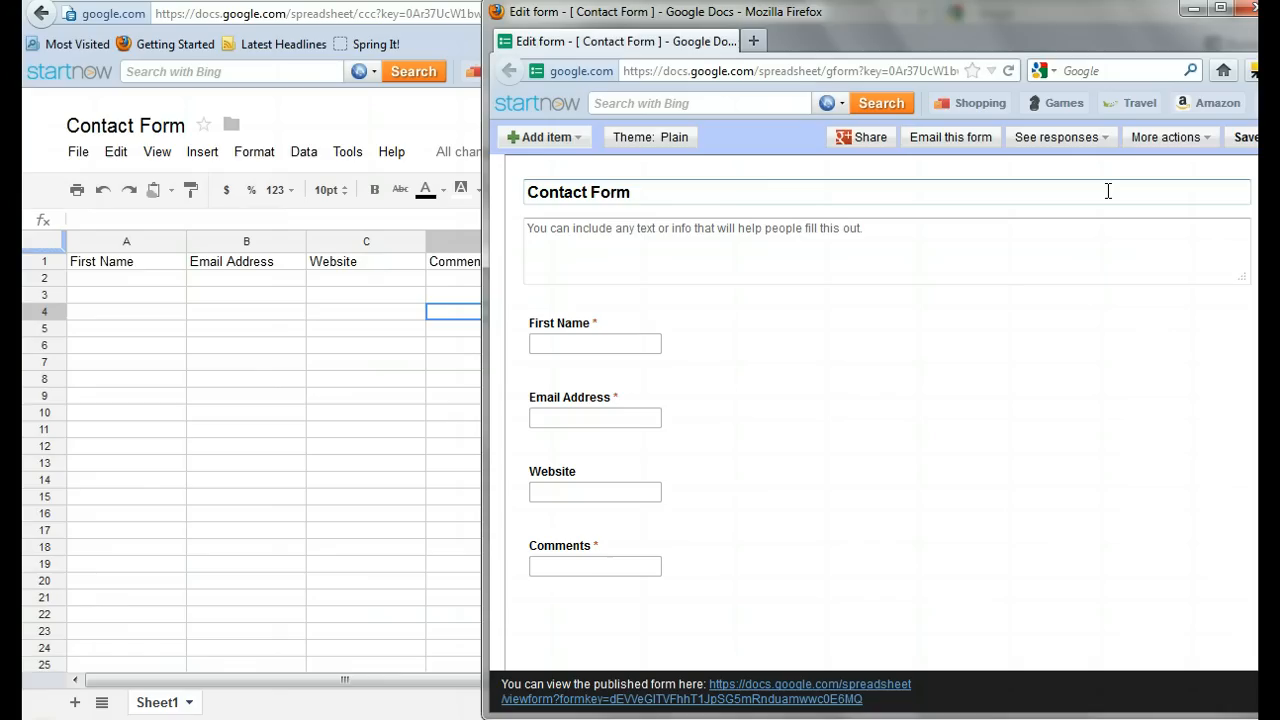
mouse_move(1152, 352)
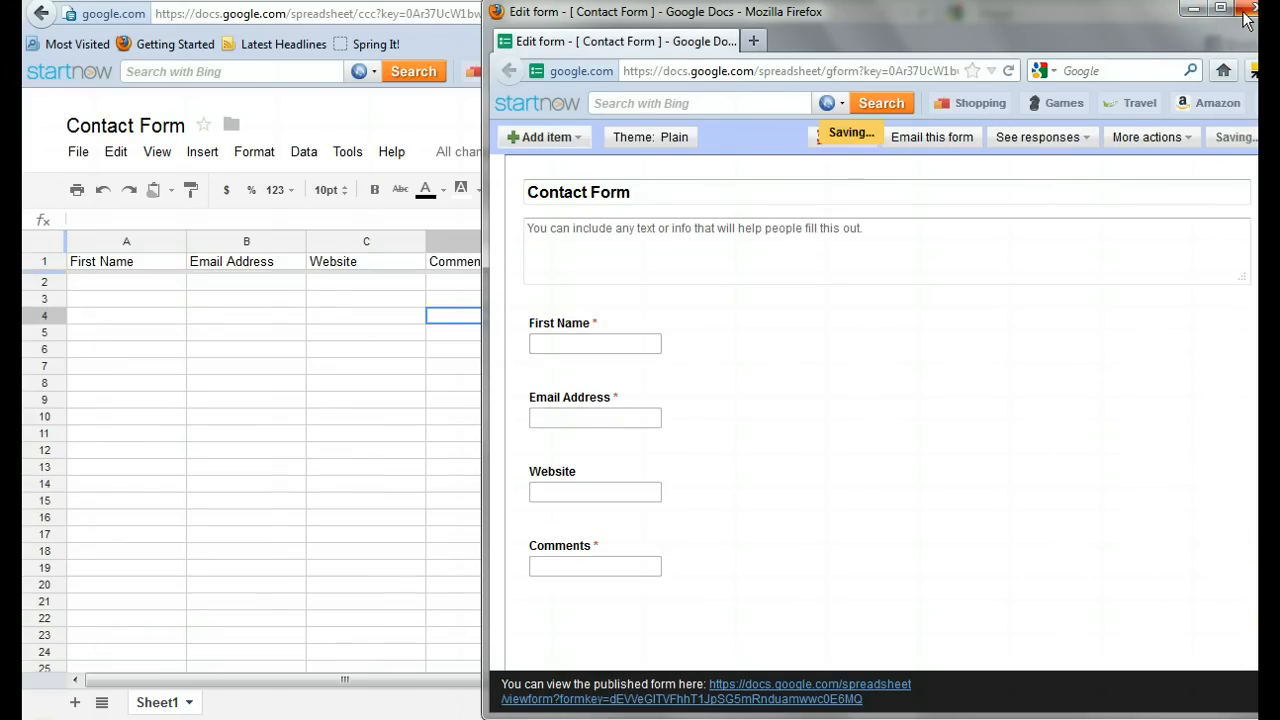
left_click(1244, 12)
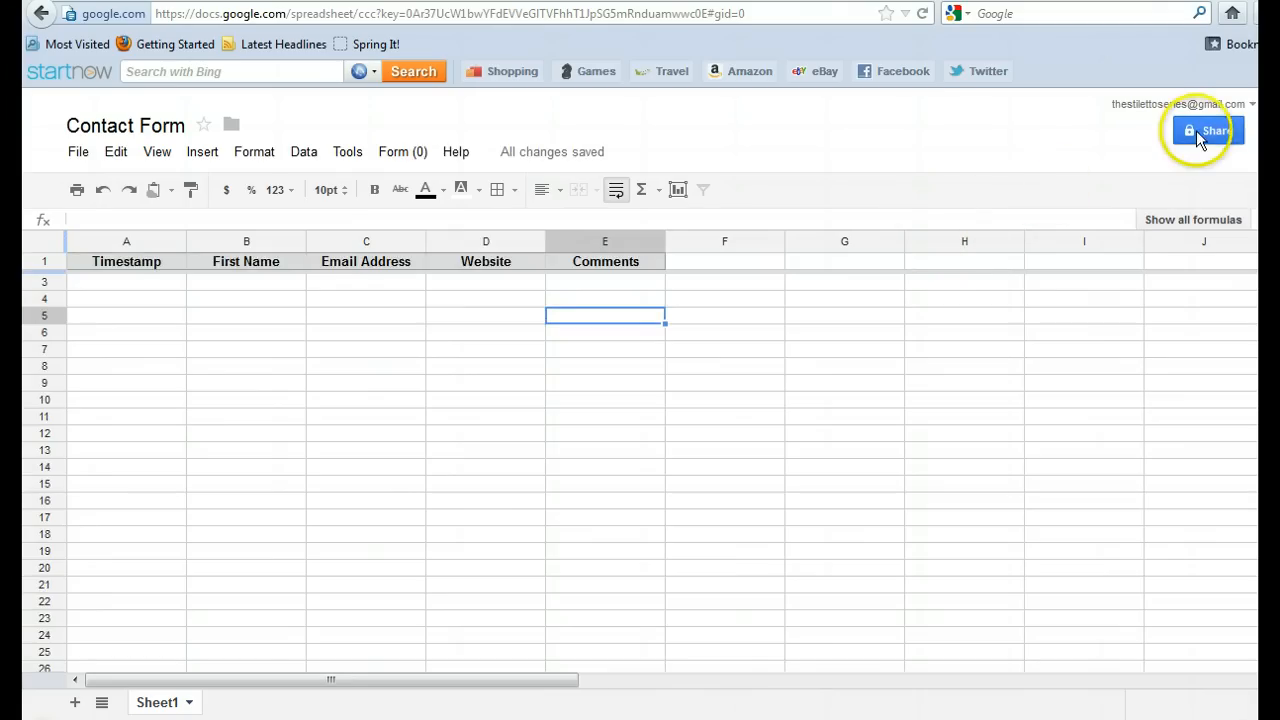
mouse_move(1210, 130)
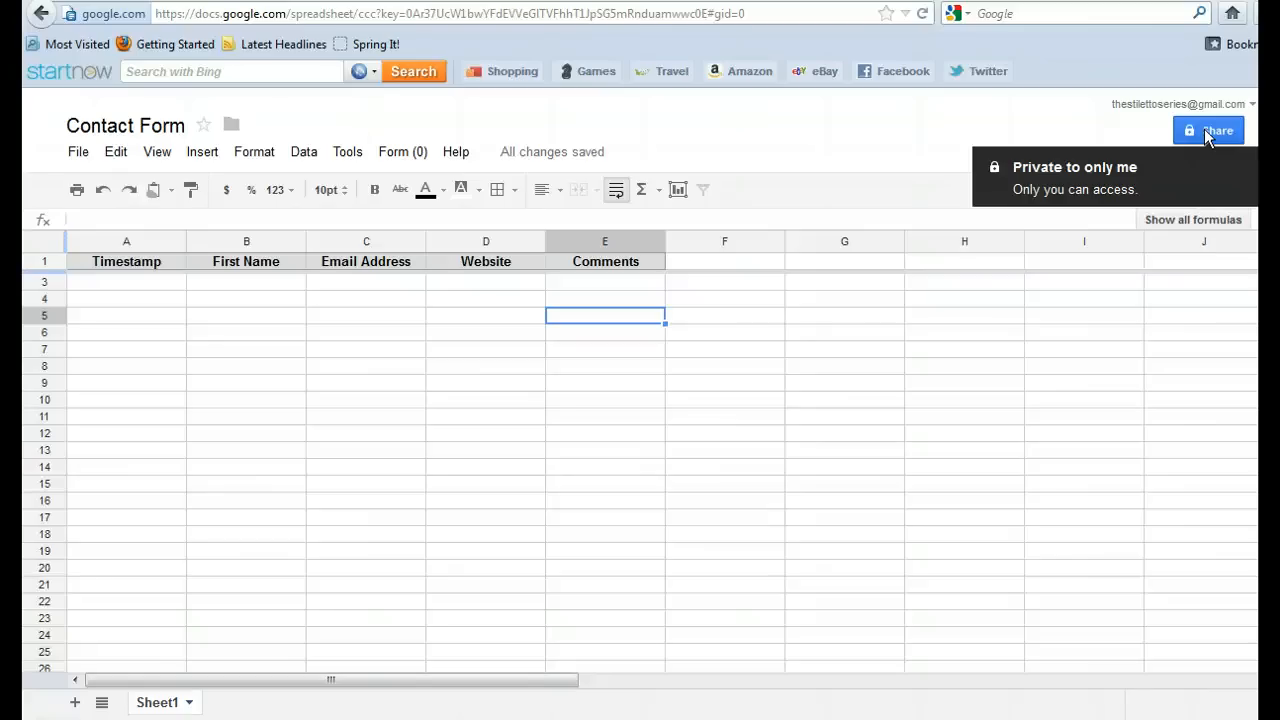
- Show the Sharing settings and the visibility choices, currently Private
left_click(1208, 130)
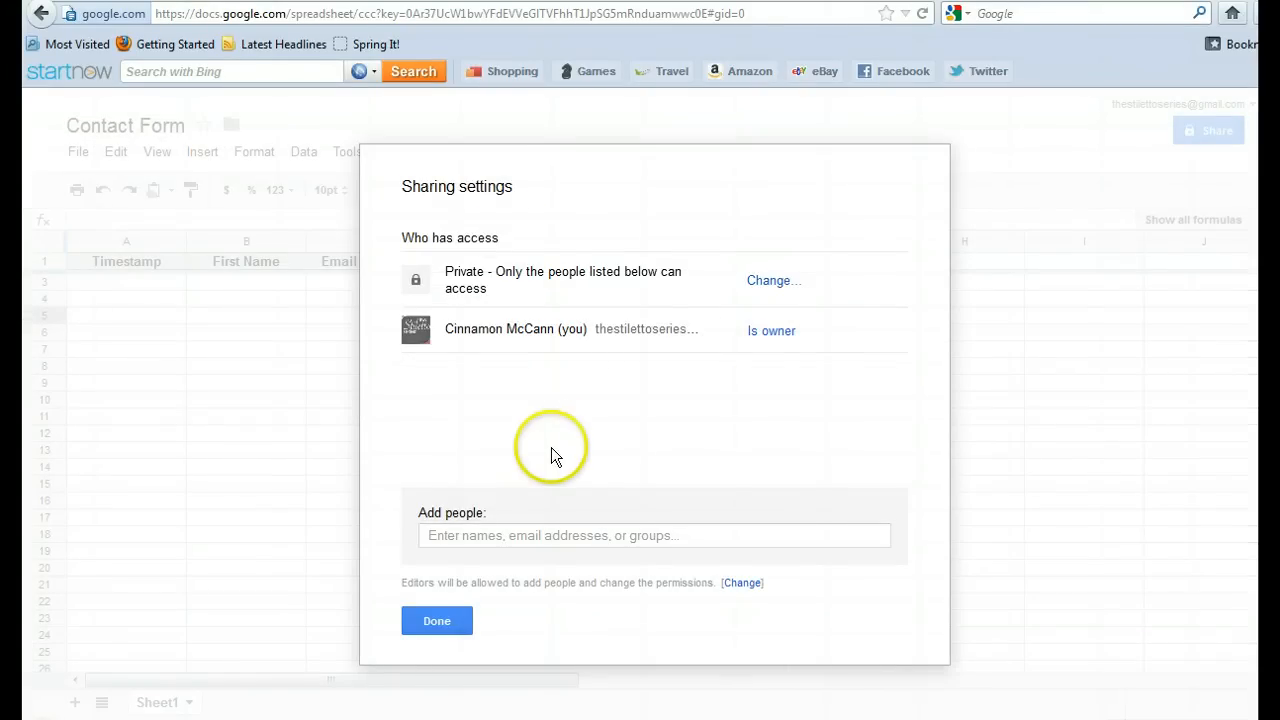
mouse_move(496, 278)
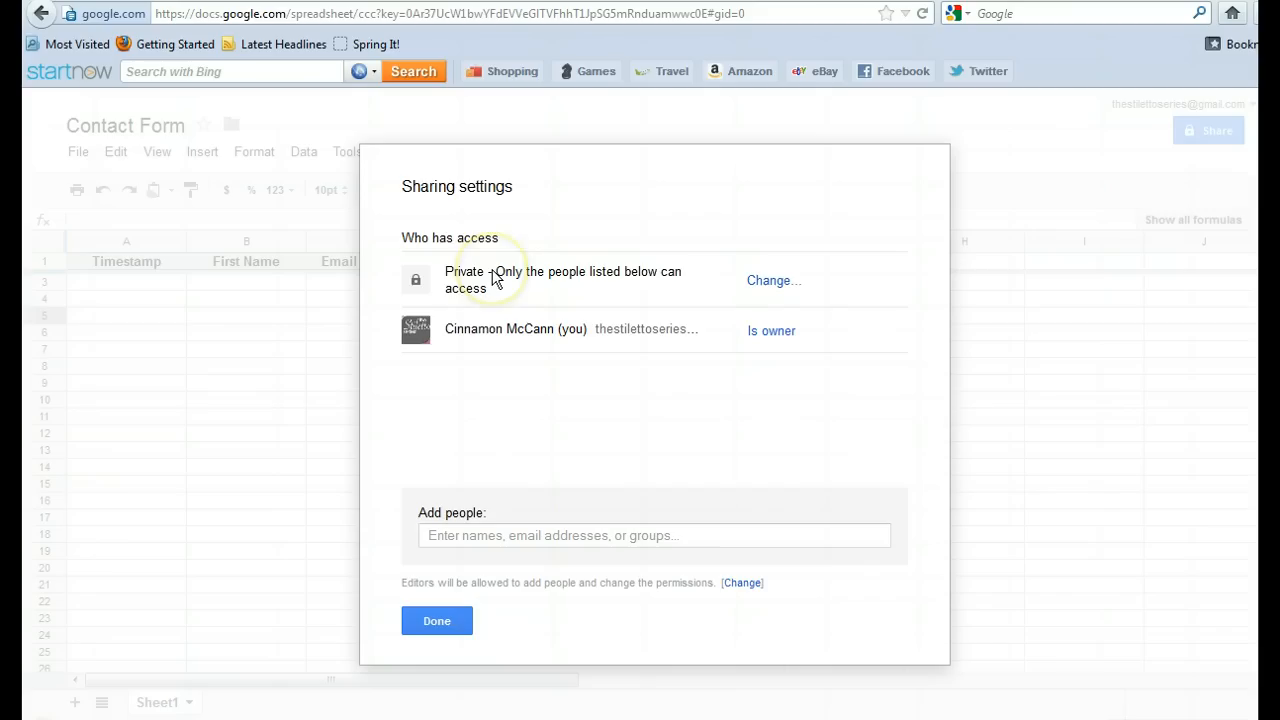
mouse_move(490, 280)
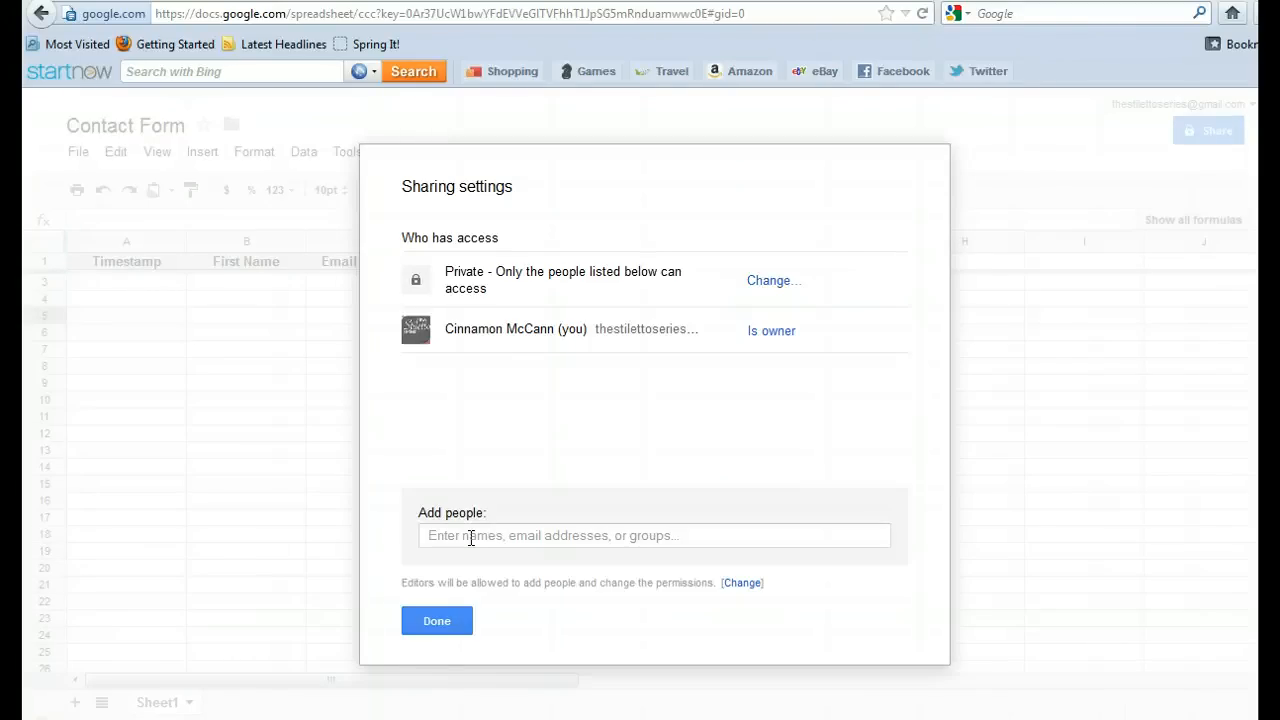
mouse_move(548, 468)
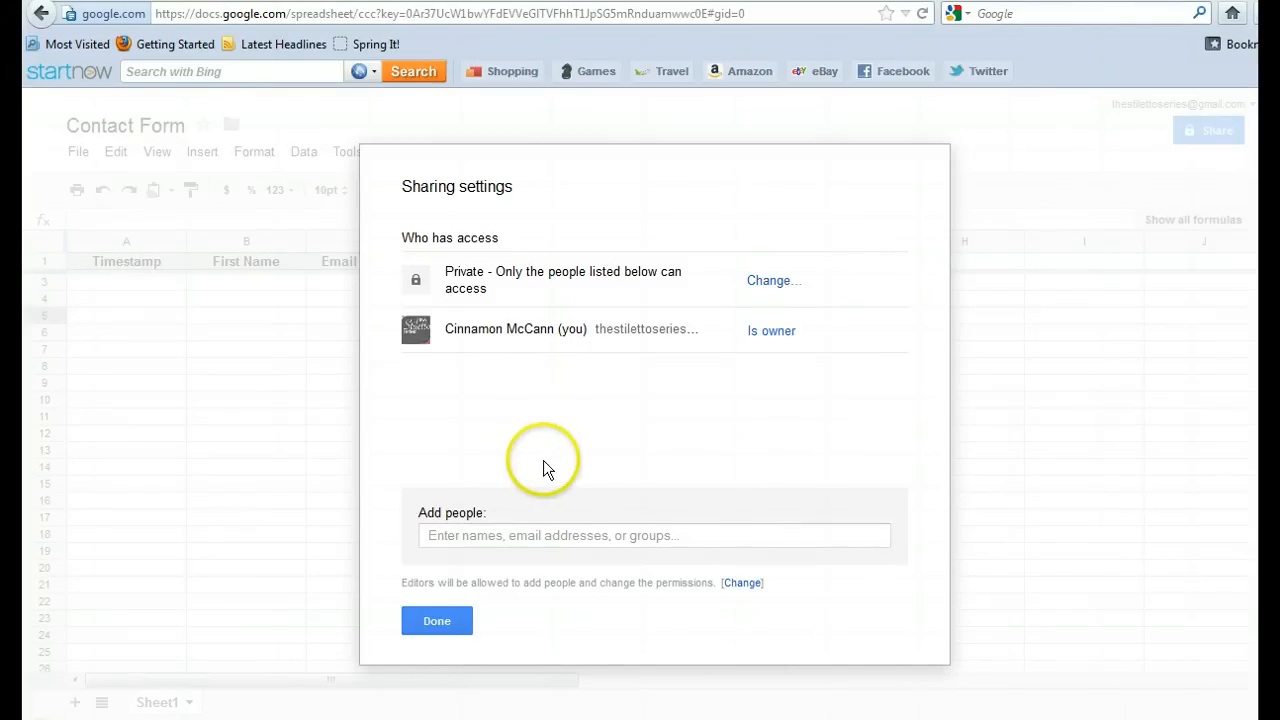
mouse_move(640, 408)
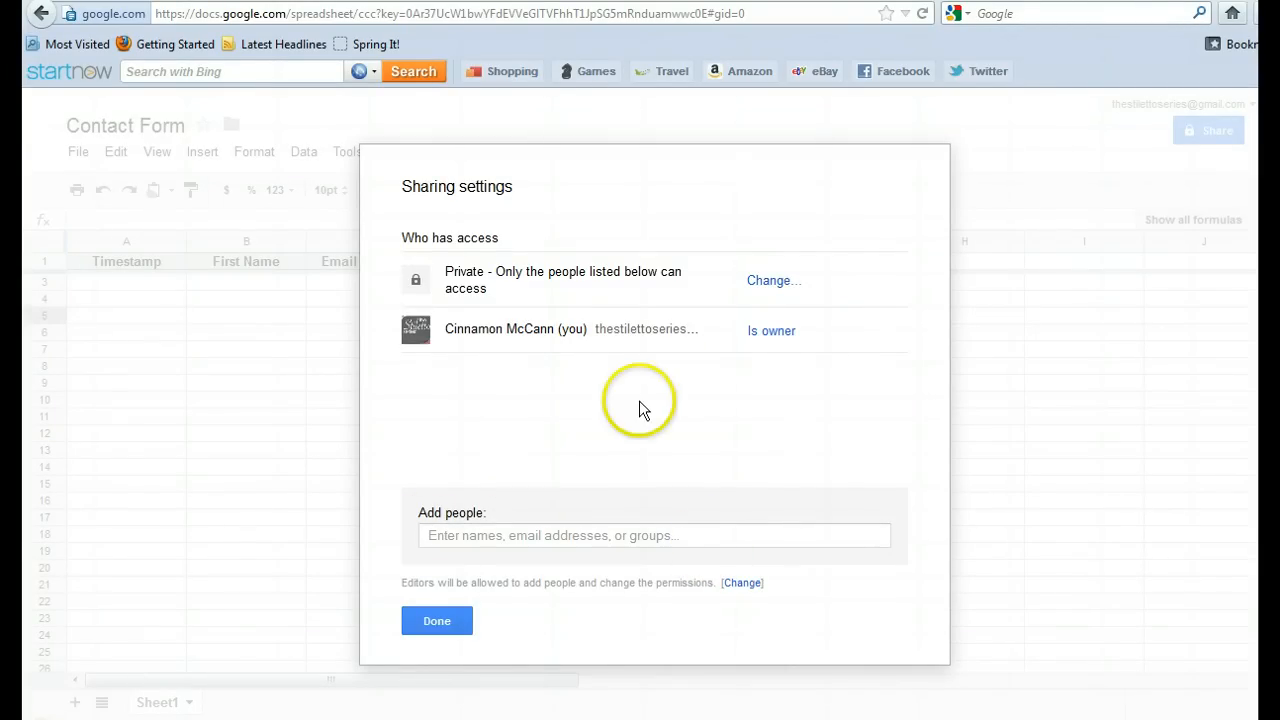
left_click(772, 280)
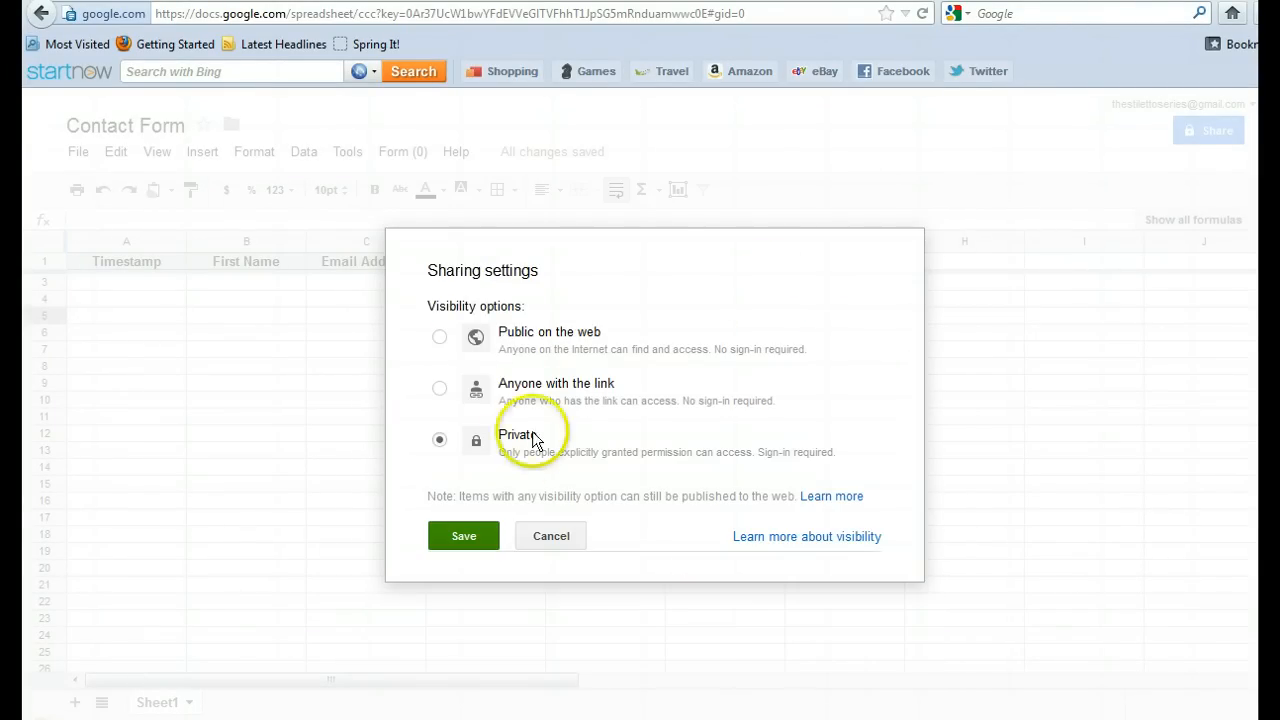
- Set visibility to 'Anyone with the link', save it and close Sharing settings
left_click(440, 388)
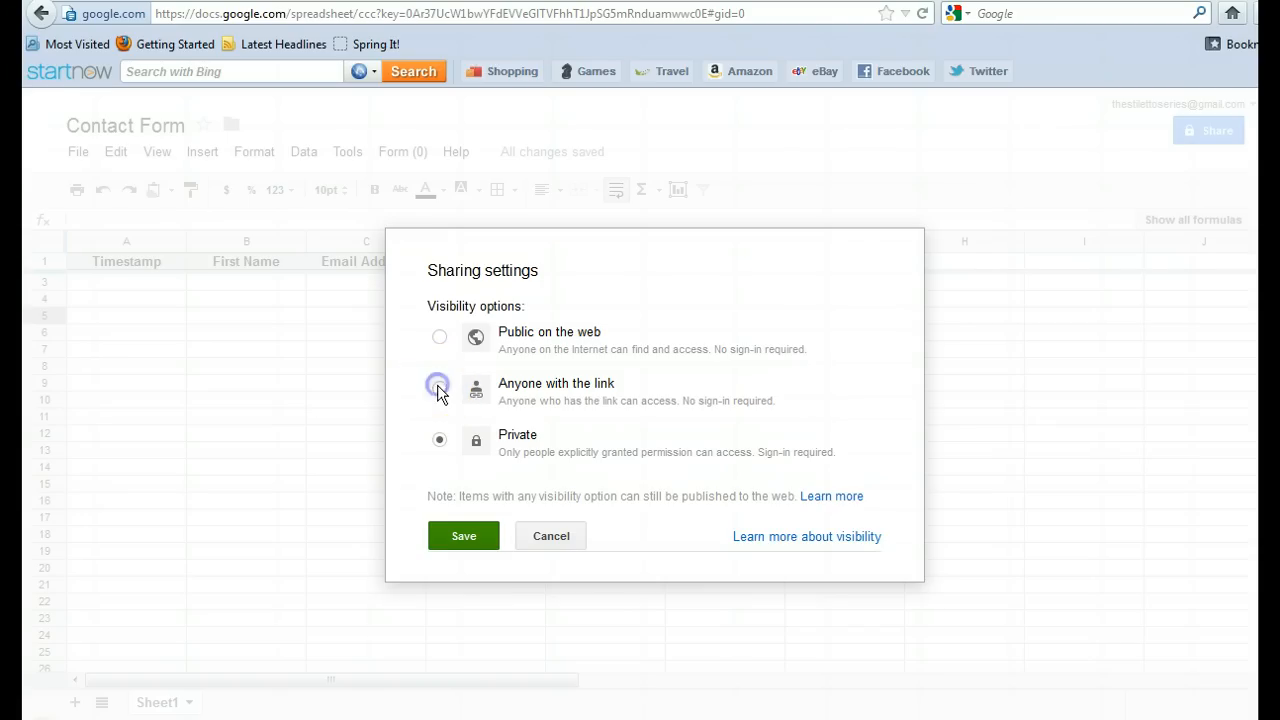
left_click(440, 388)
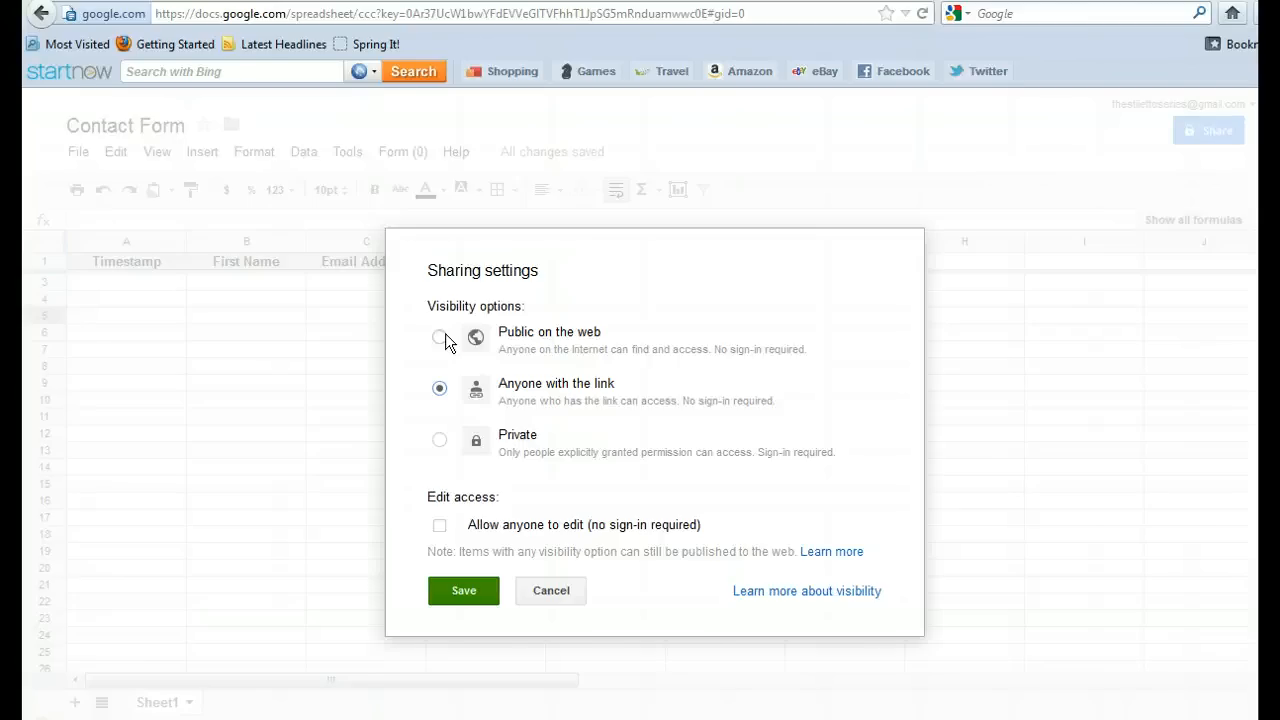
left_click(464, 590)
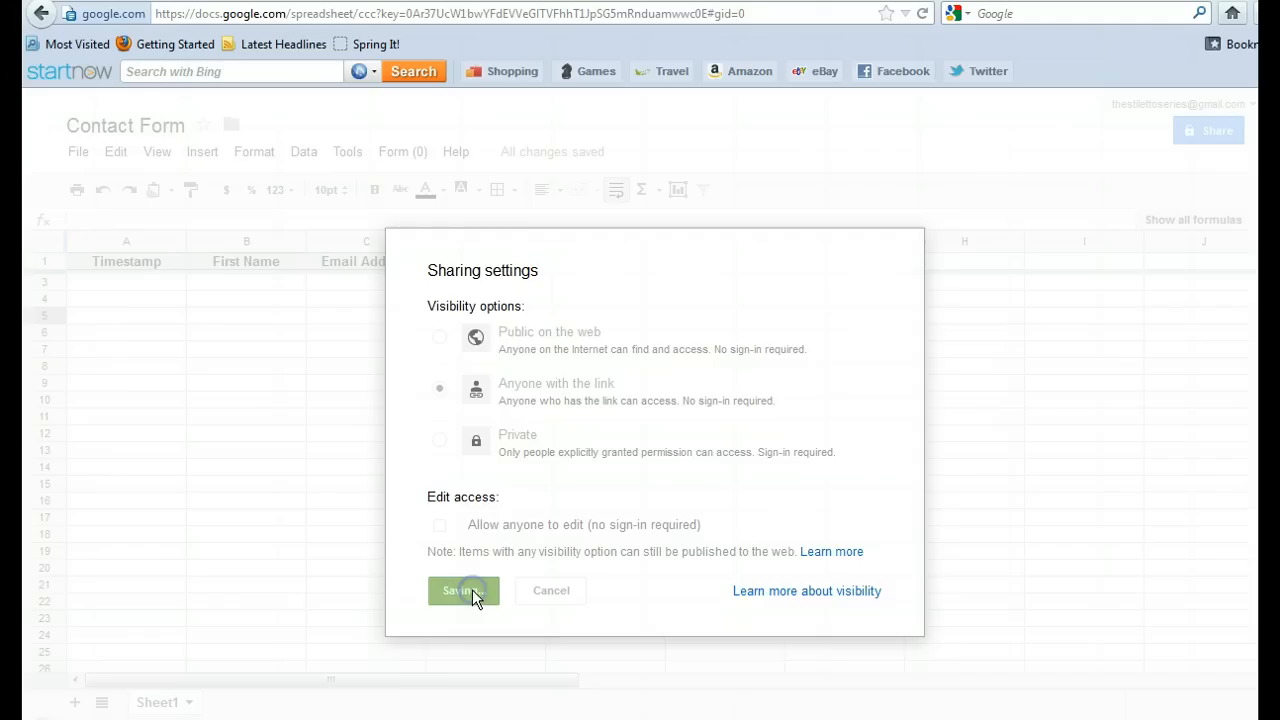
left_click(460, 590)
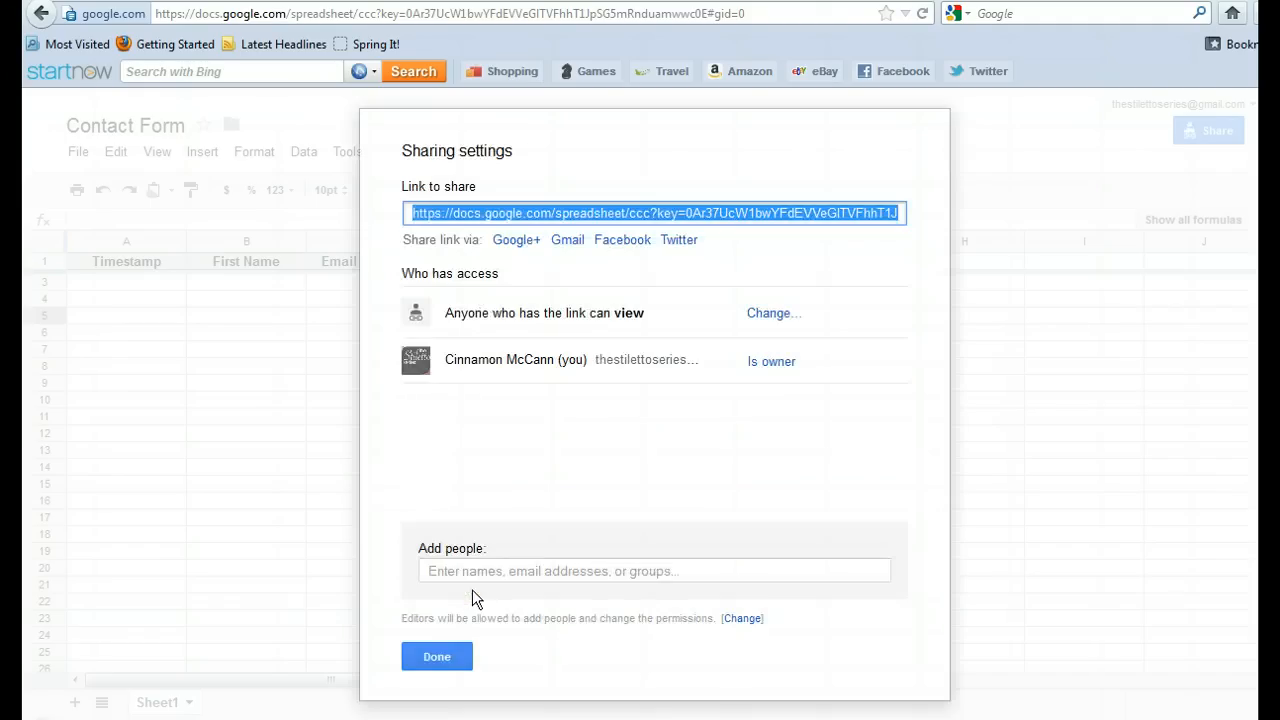
mouse_move(452, 638)
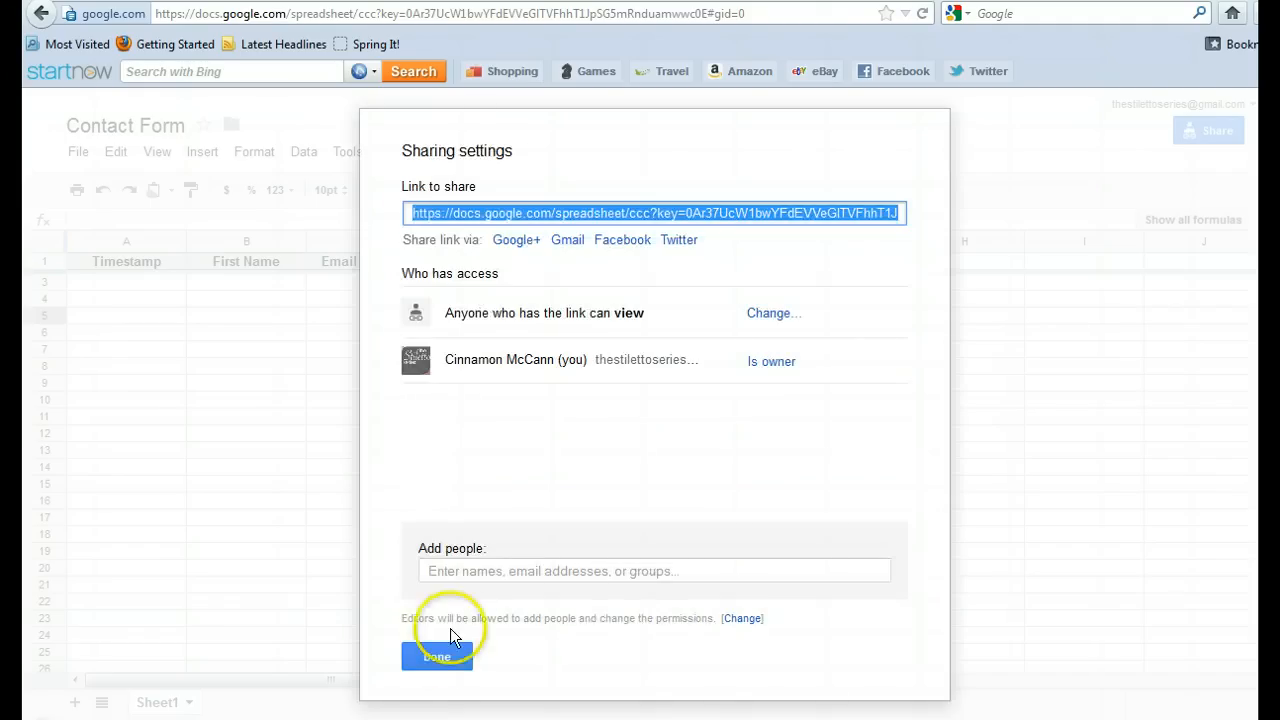
left_click(436, 656)
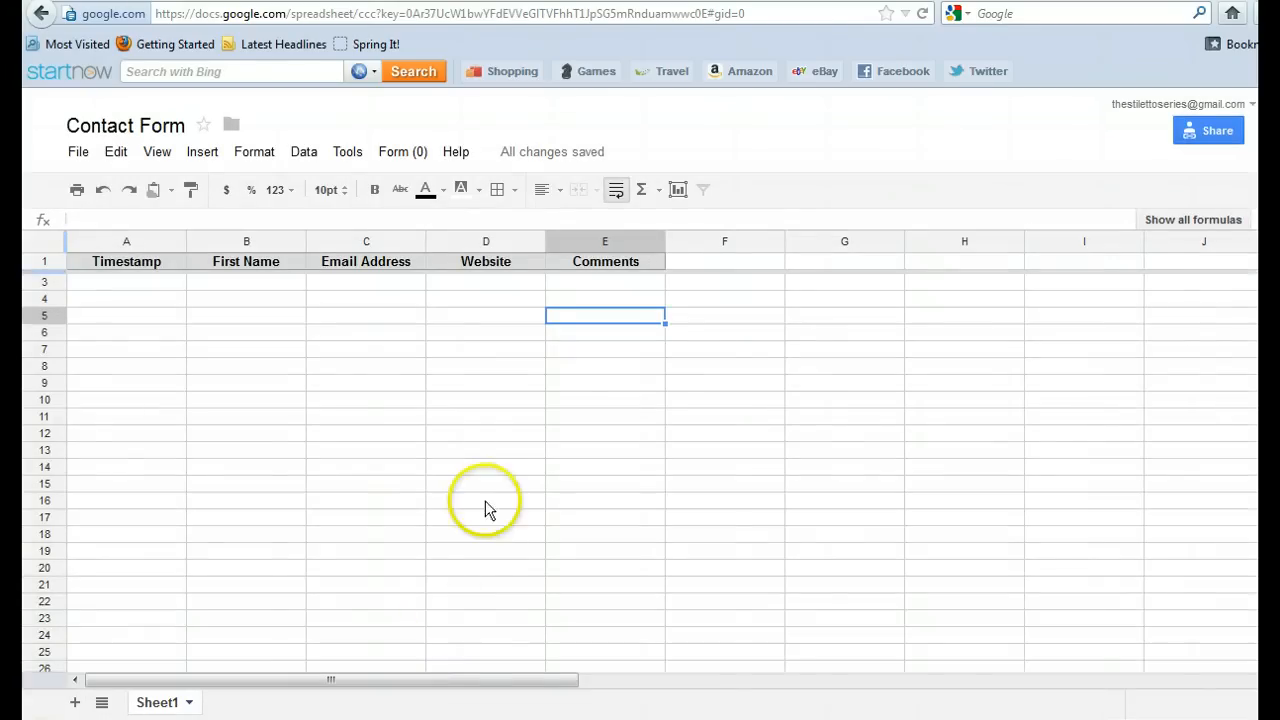
mouse_move(246, 348)
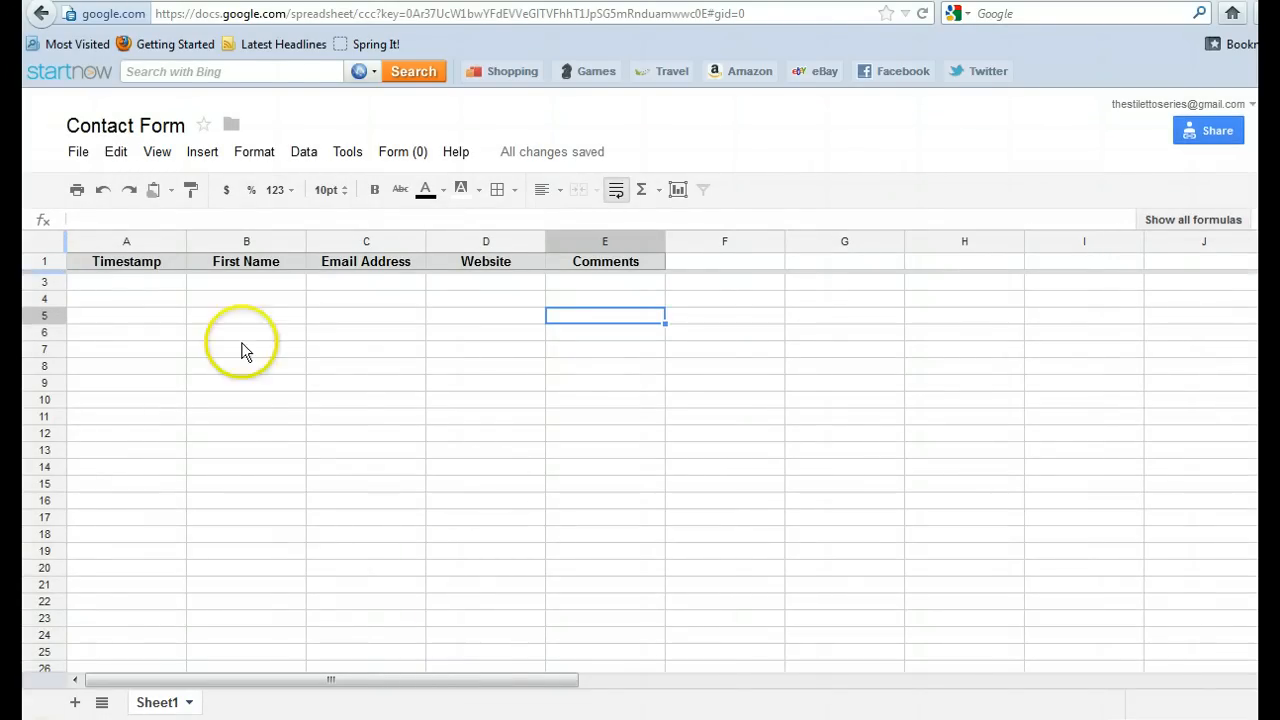
mouse_move(140, 288)
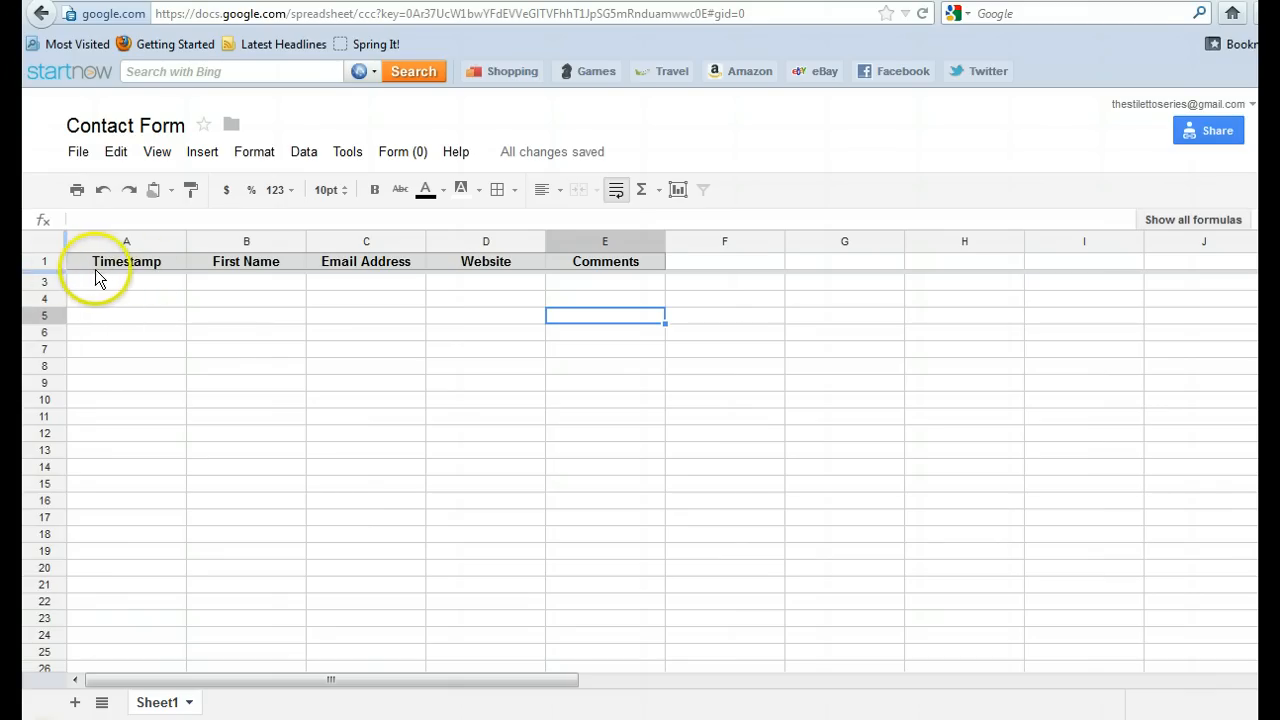
mouse_move(140, 290)
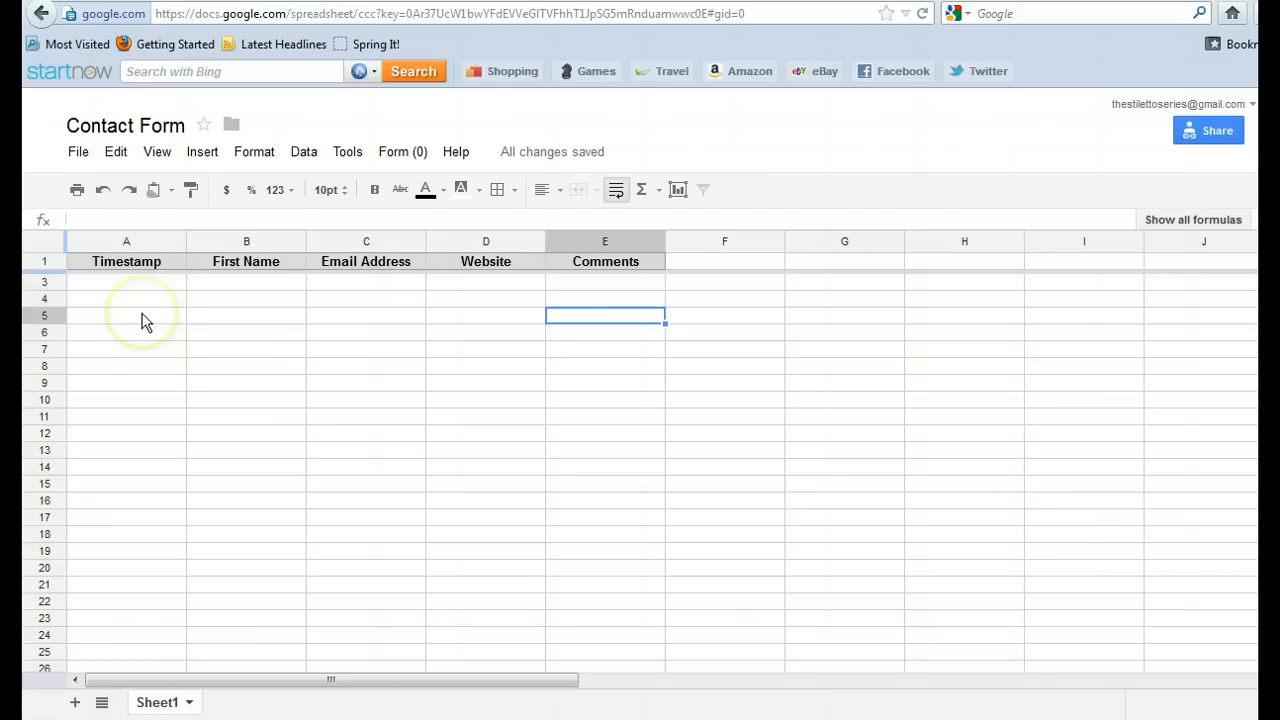
mouse_move(120, 178)
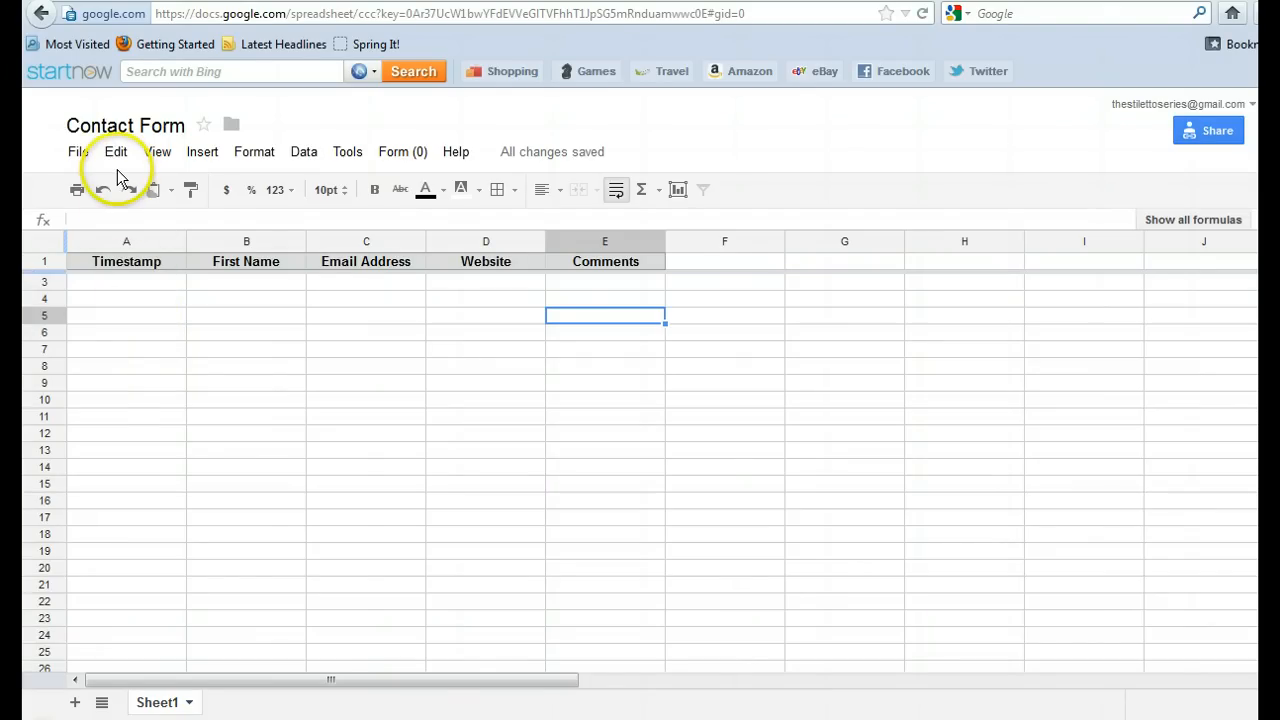
left_click(78, 152)
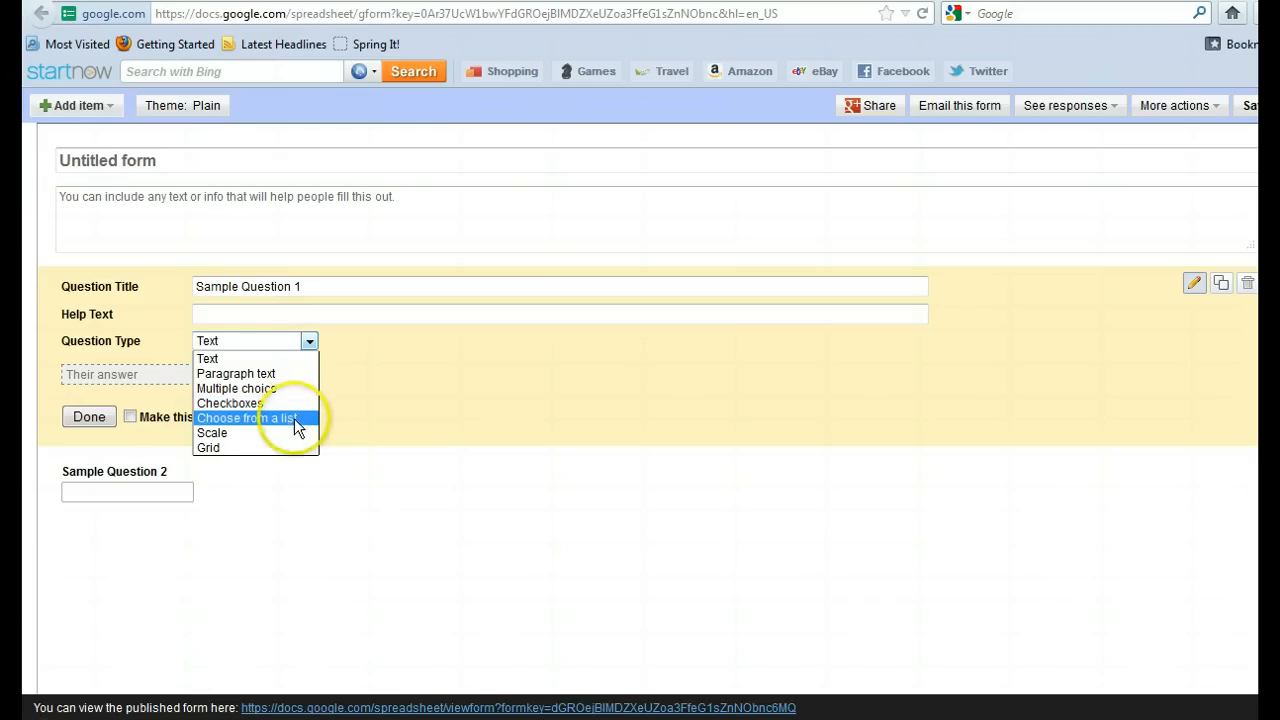
- Keep Sample Question 1 as a Text question, finish editing, then reopen it for editing
left_click(208, 358)
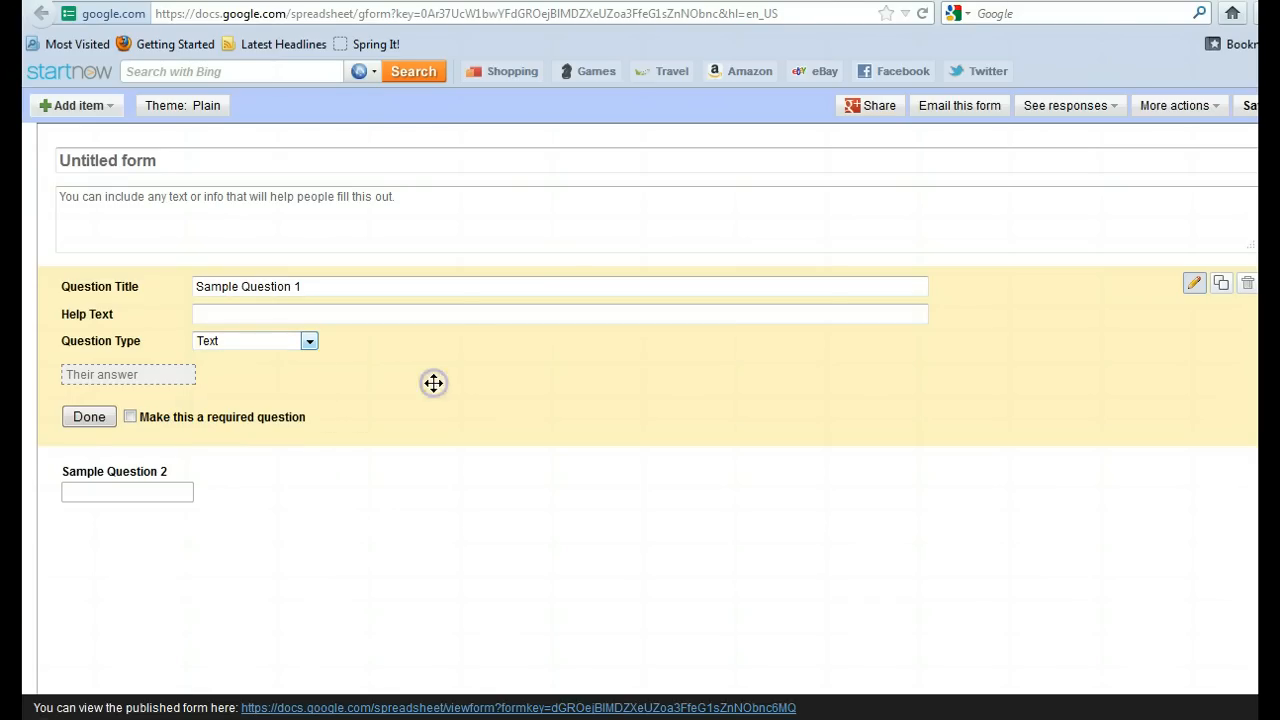
mouse_move(296, 364)
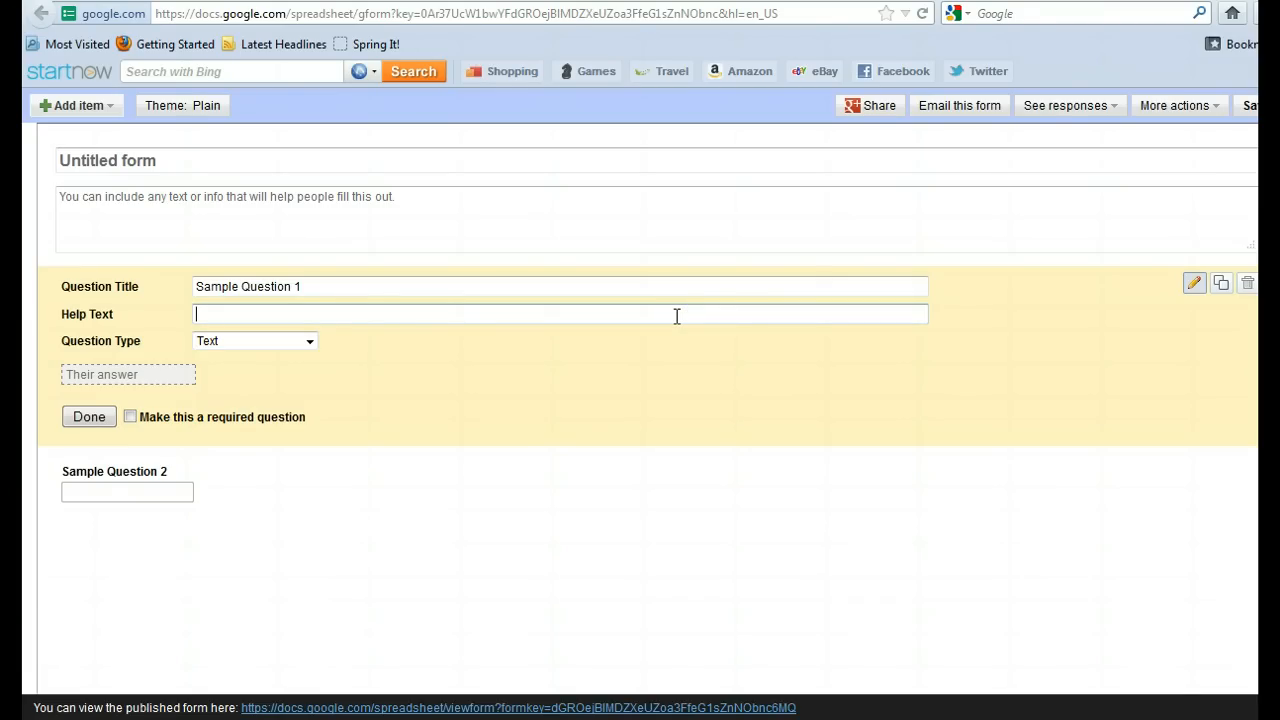
mouse_move(156, 496)
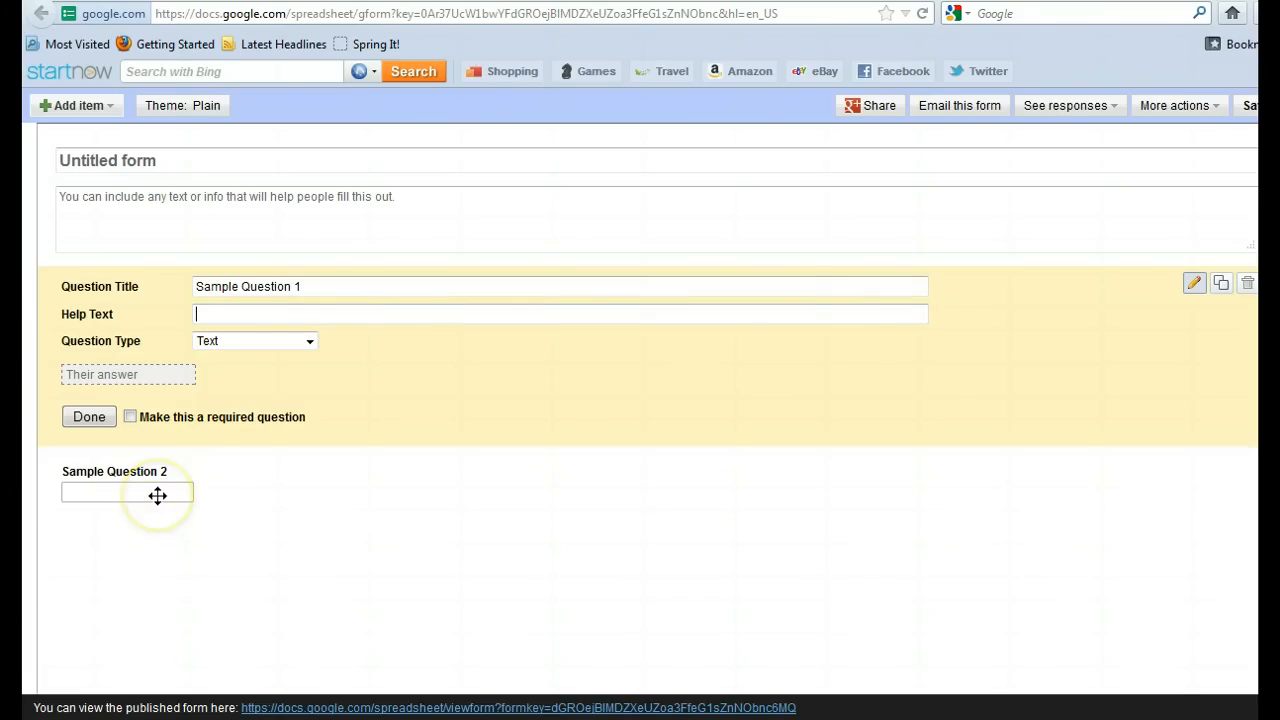
mouse_move(860, 252)
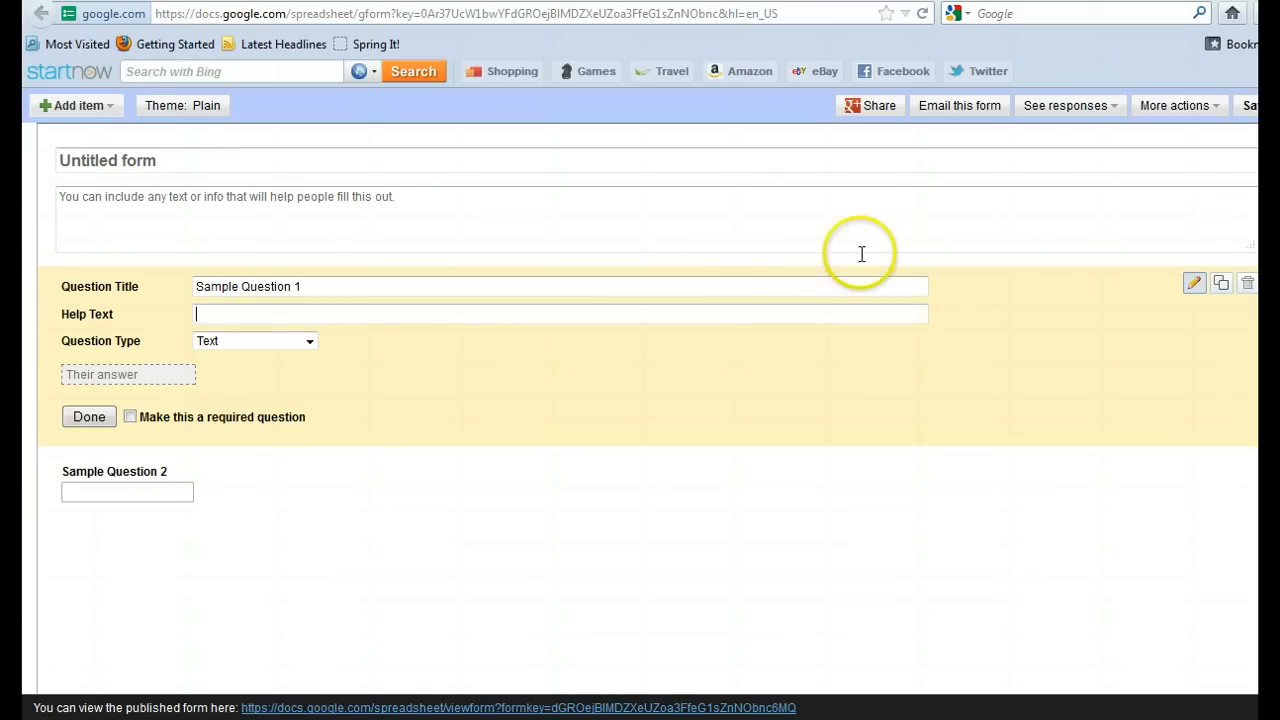
left_click(88, 416)
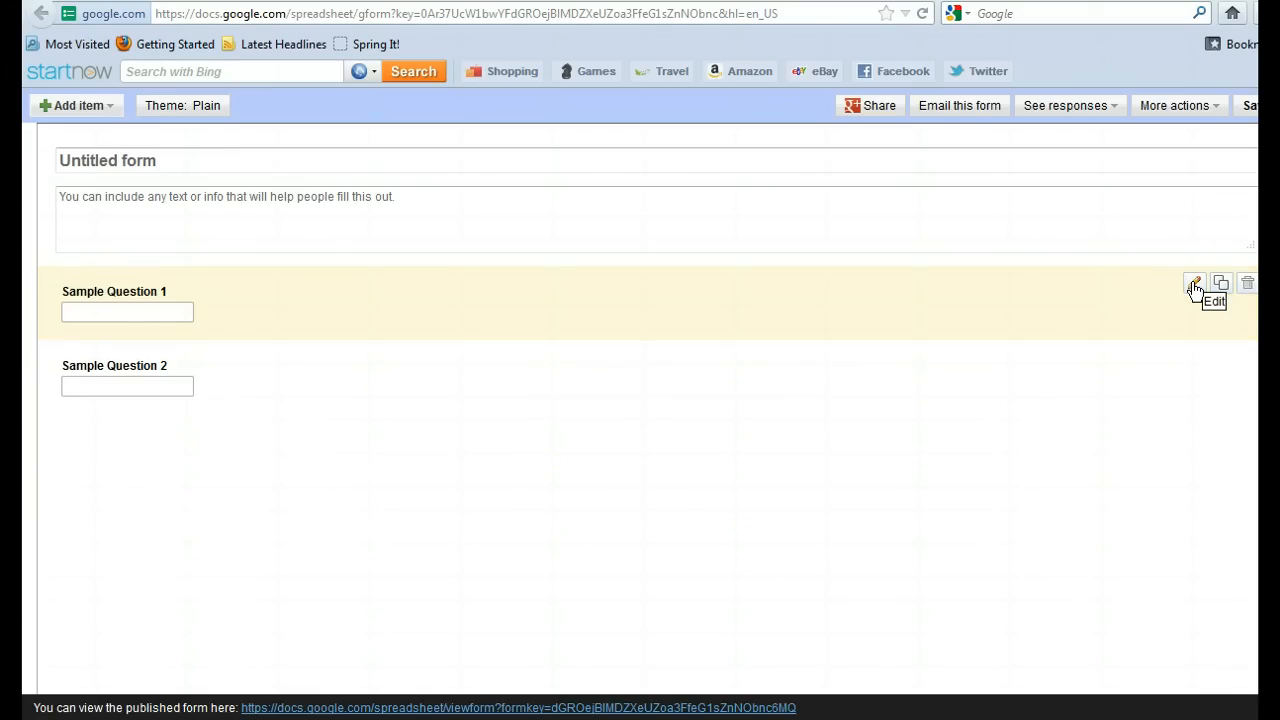
left_click(1194, 284)
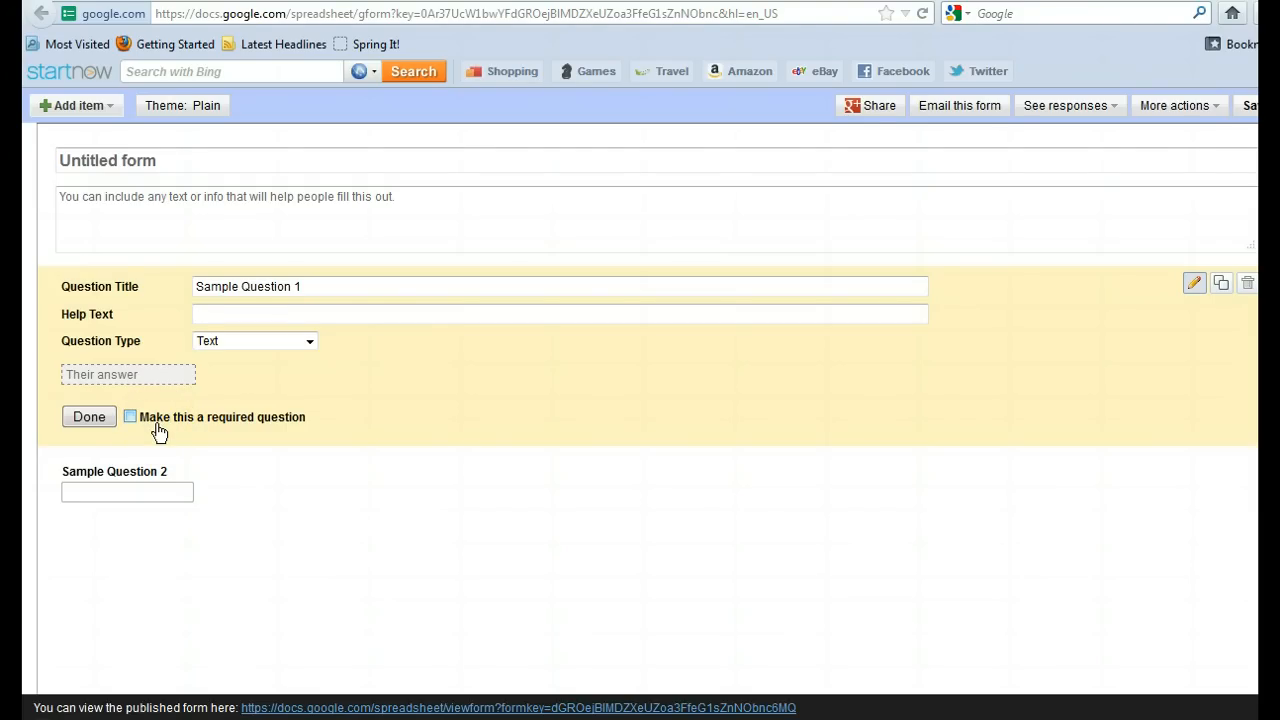
mouse_move(912, 140)
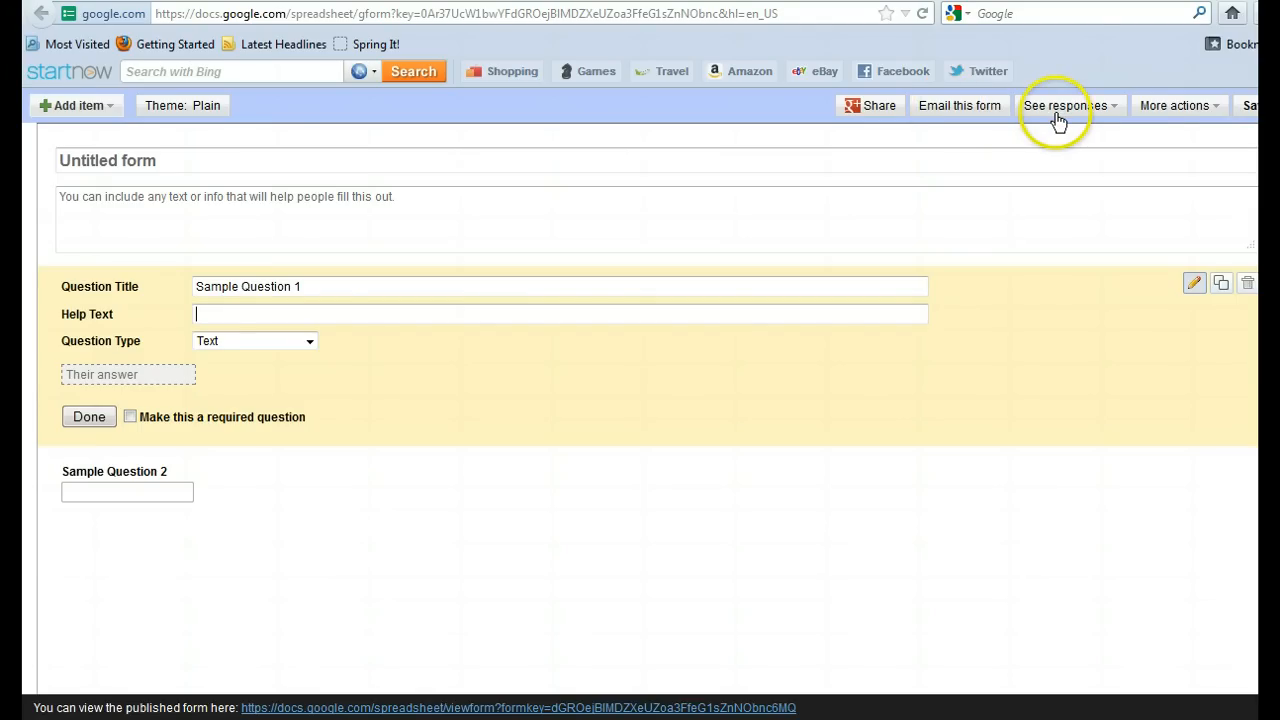
mouse_move(924, 118)
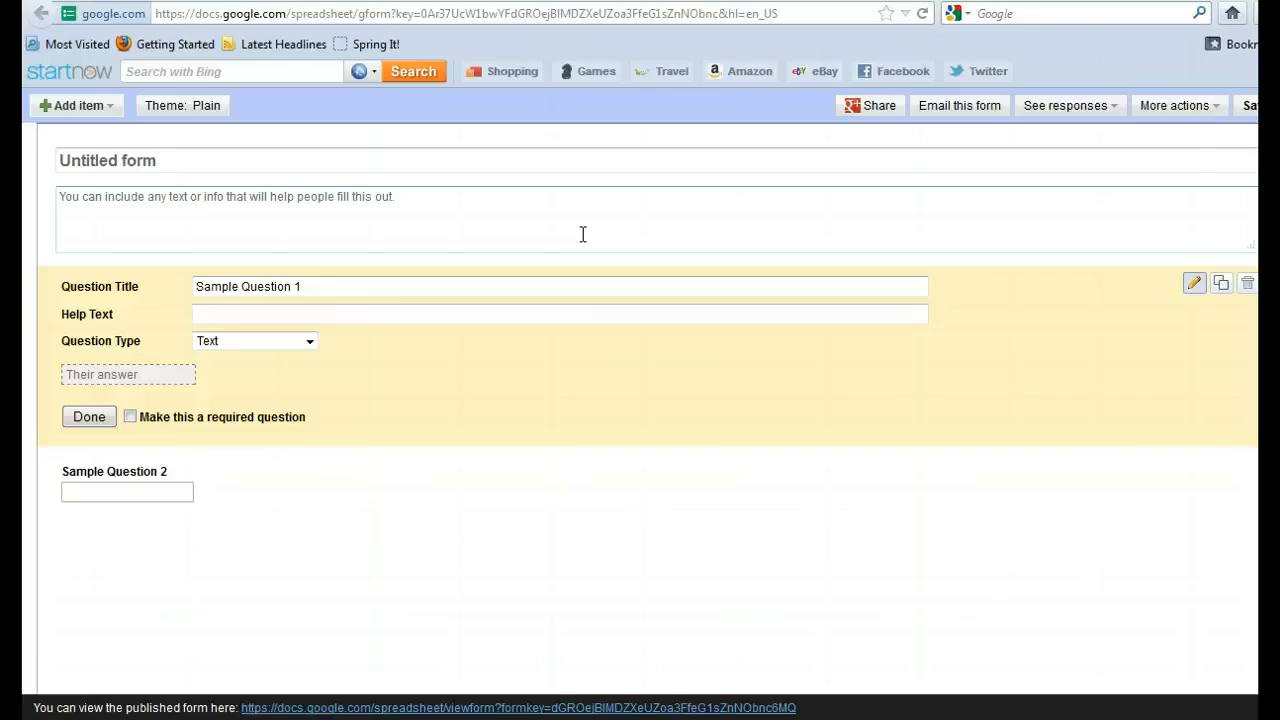
left_click(560, 314)
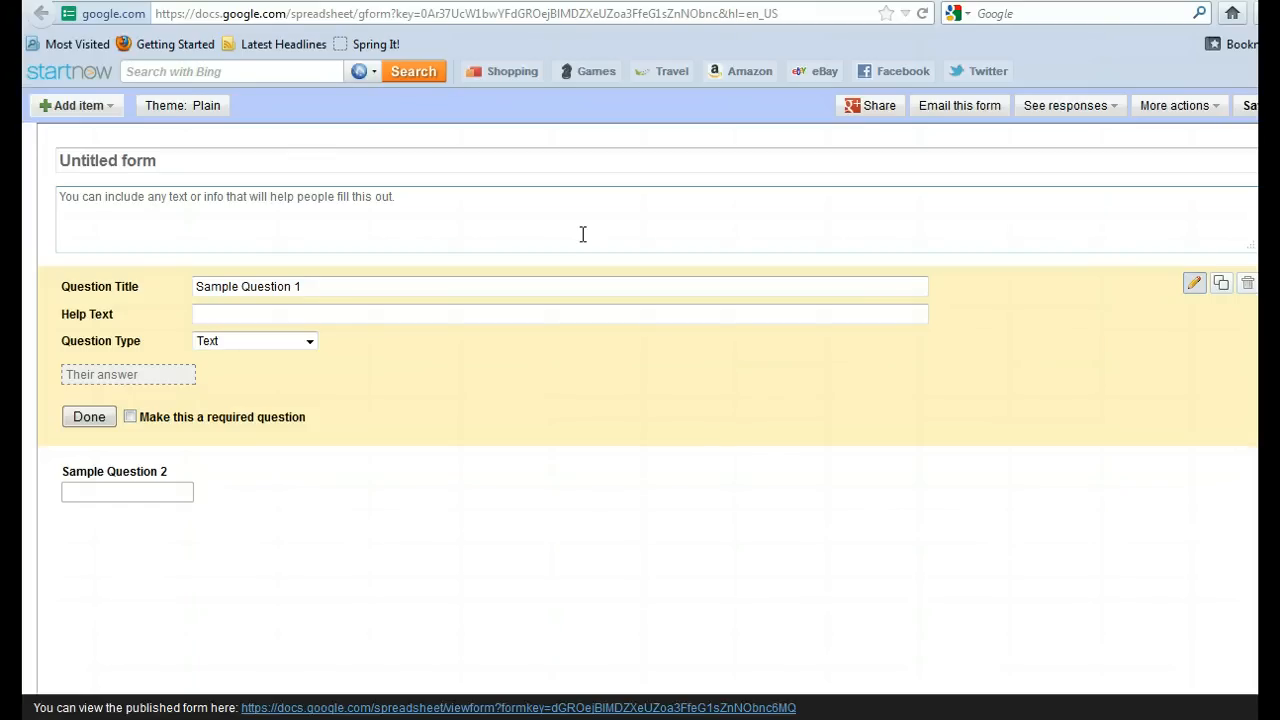
left_click(560, 314)
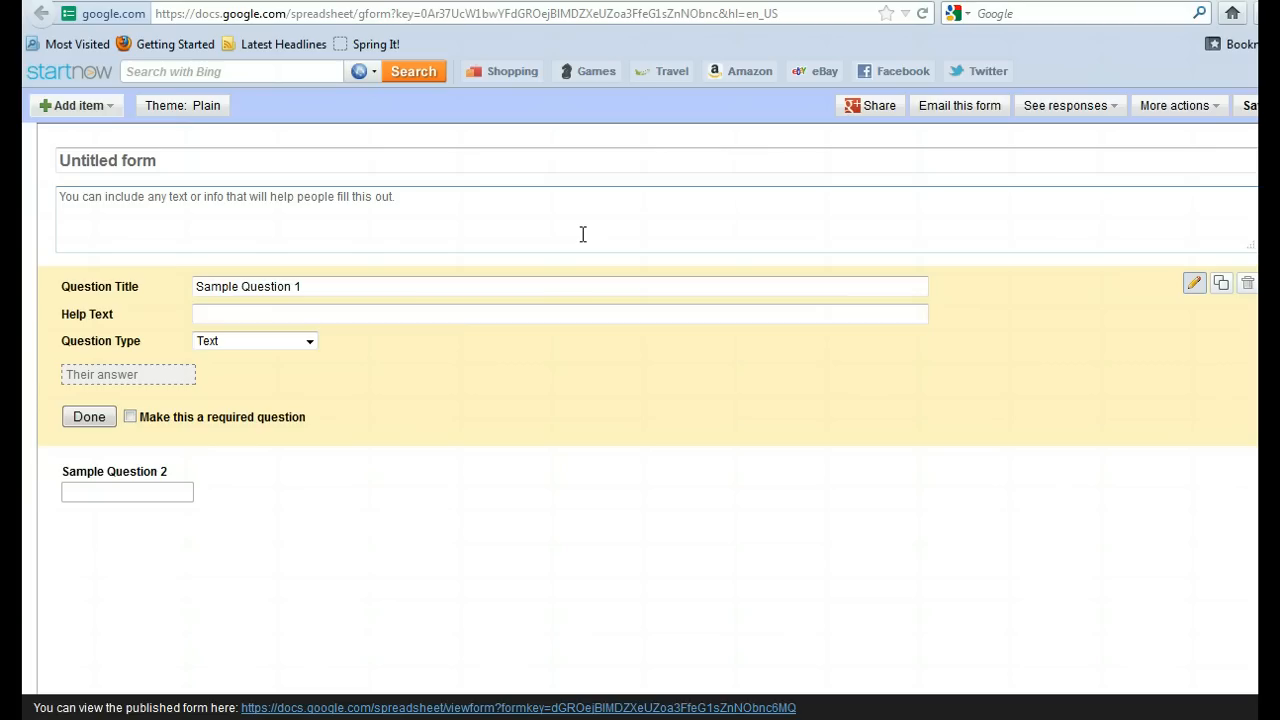
left_click(560, 314)
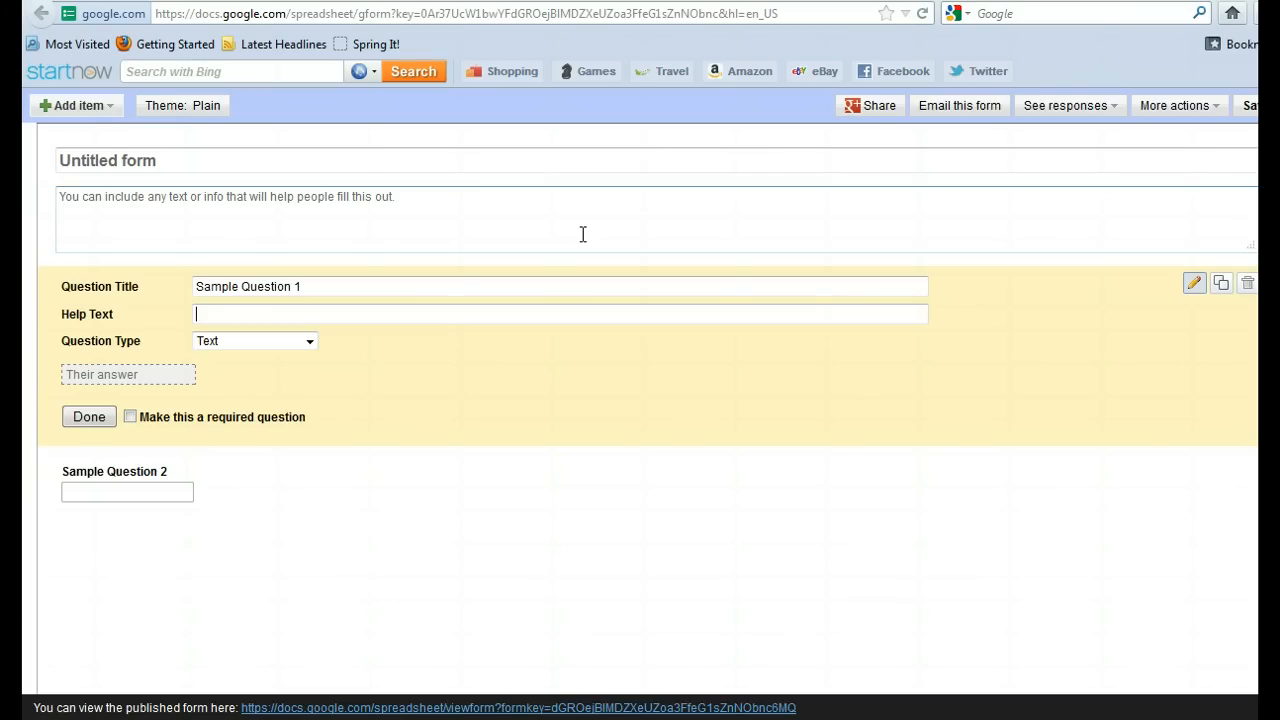
mouse_move(312, 552)
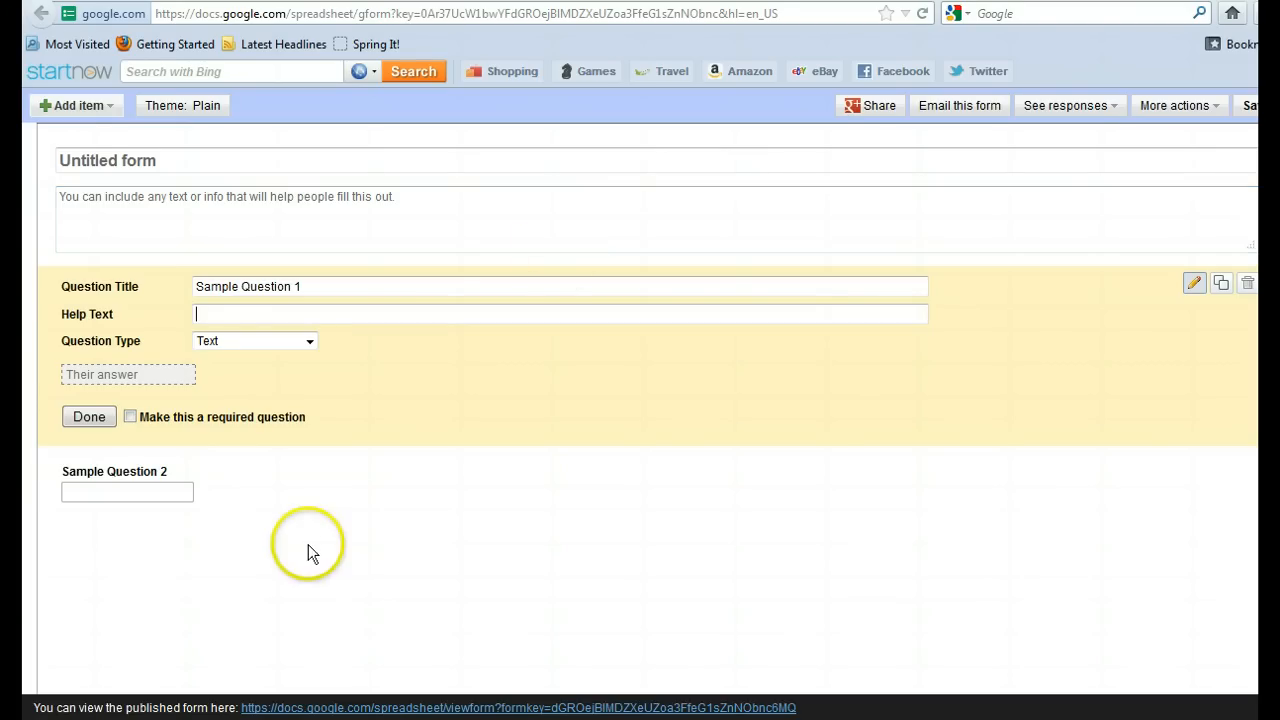
mouse_move(312, 552)
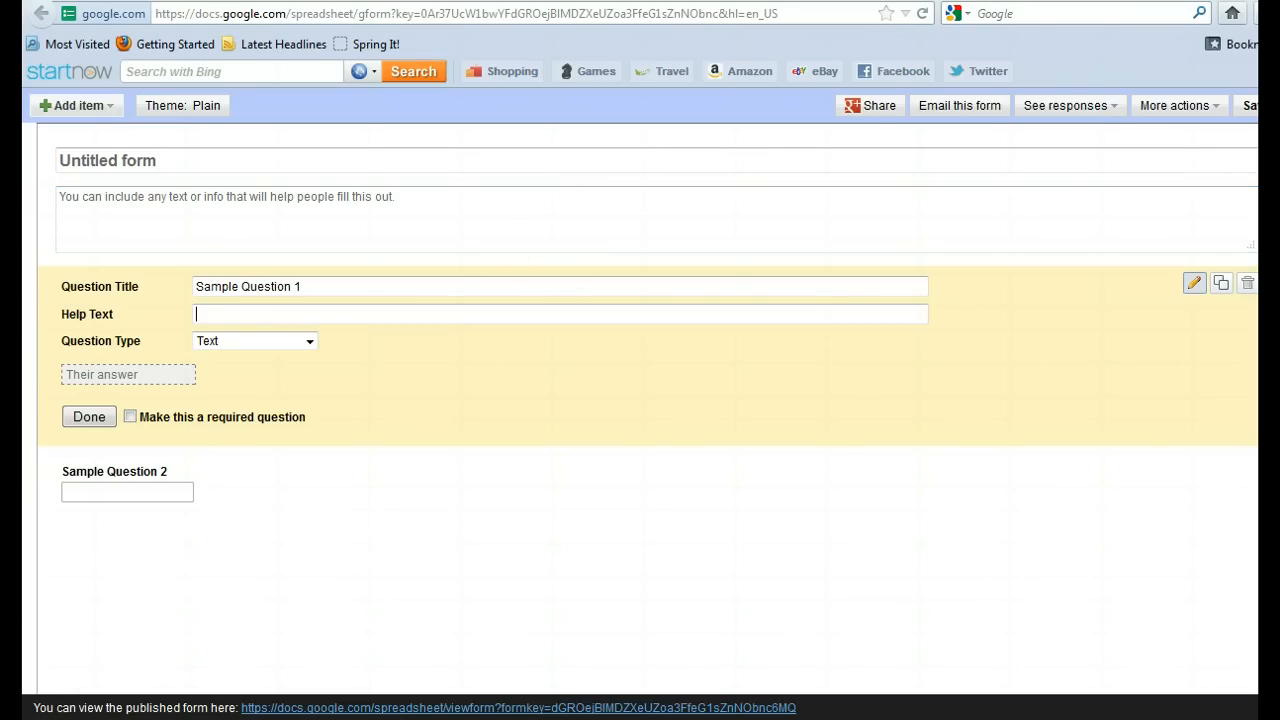